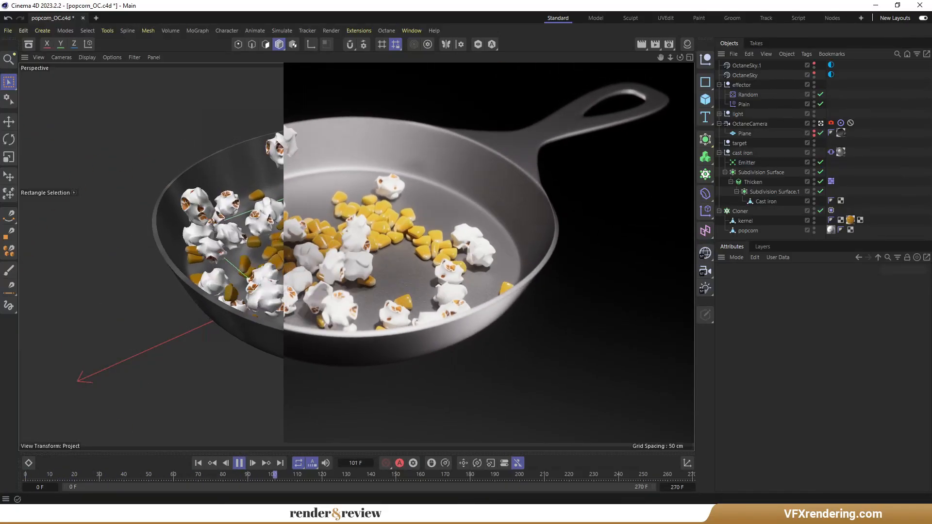
Step: Stop the popcorn simulation playback and rewind the timeline to frame 0
click(252, 463)
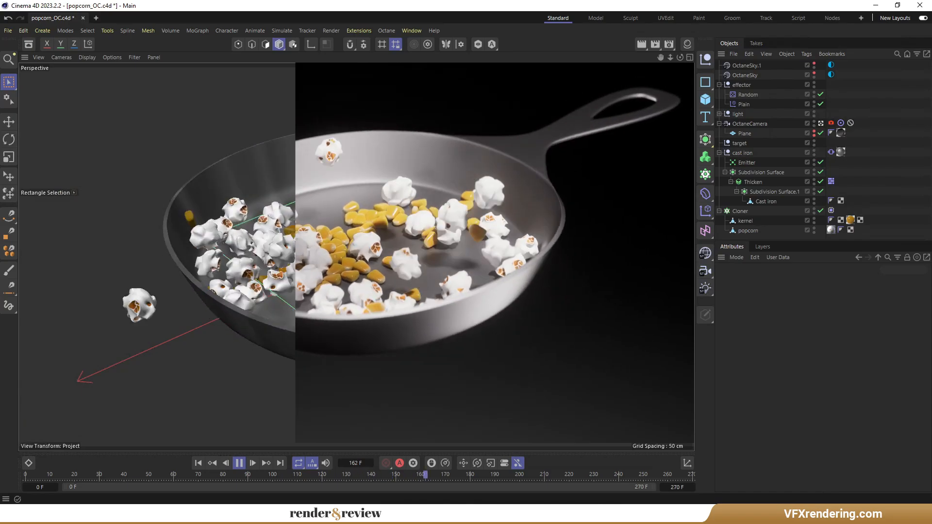
click(239, 463)
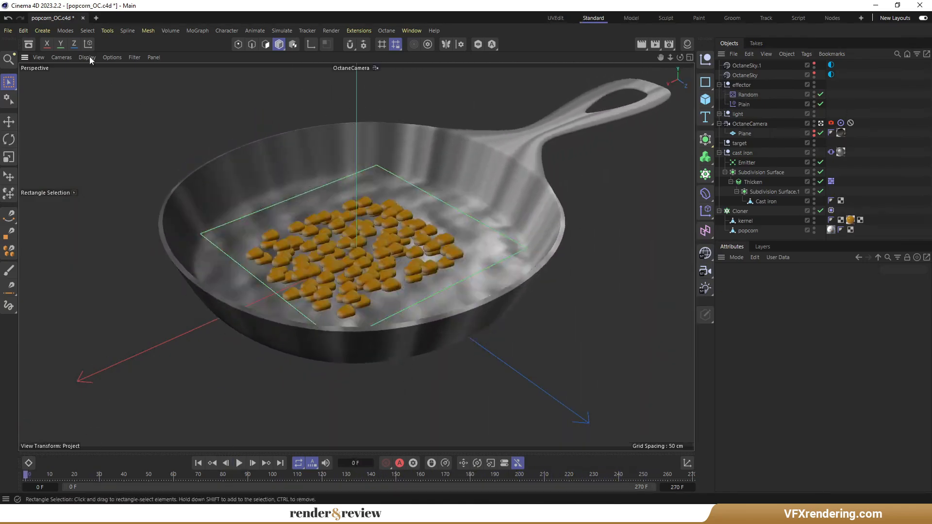
Step: In a new project, add a cube renamed 'kernel' and loop-cut near its end
click(156, 18)
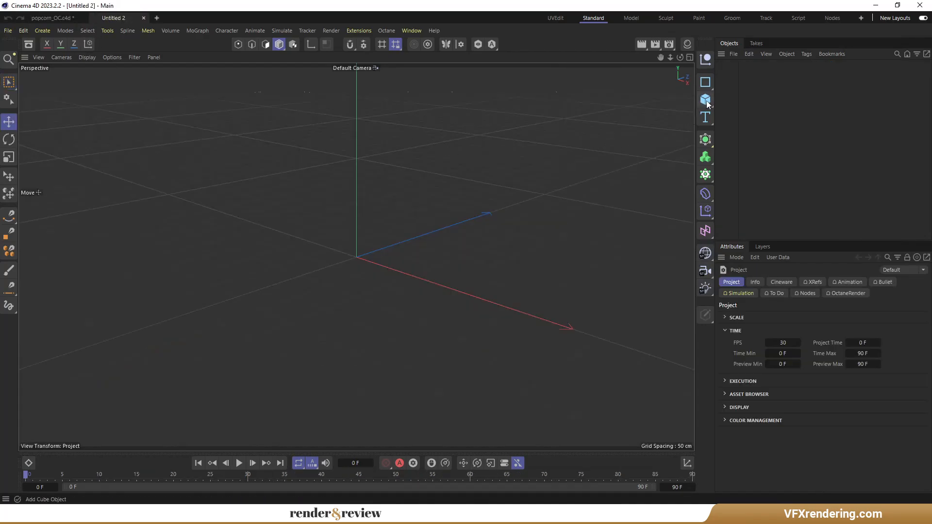
click(705, 99)
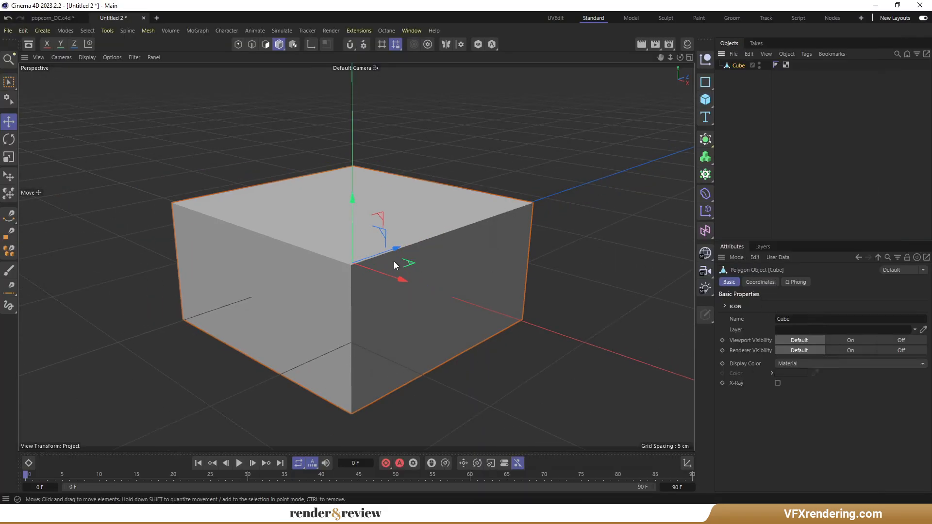
double_click(737, 66)
text(kernel)
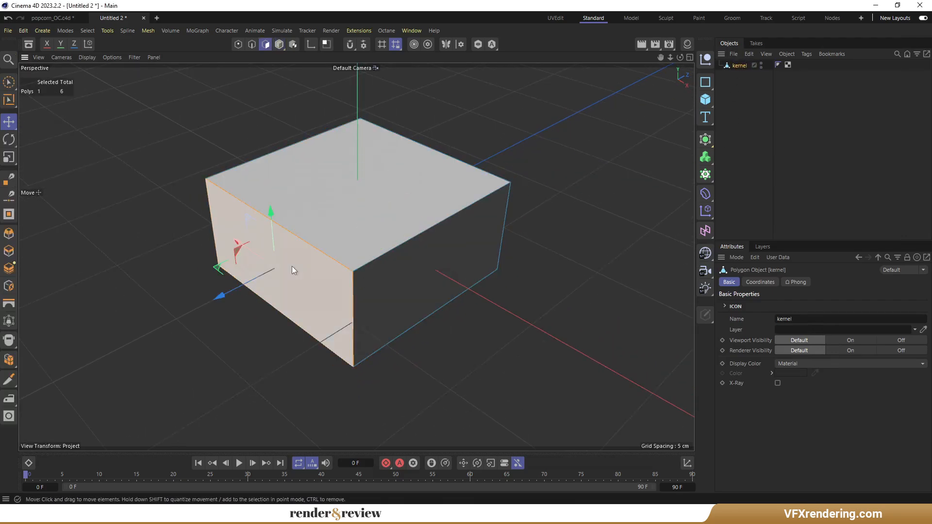
click(8, 157)
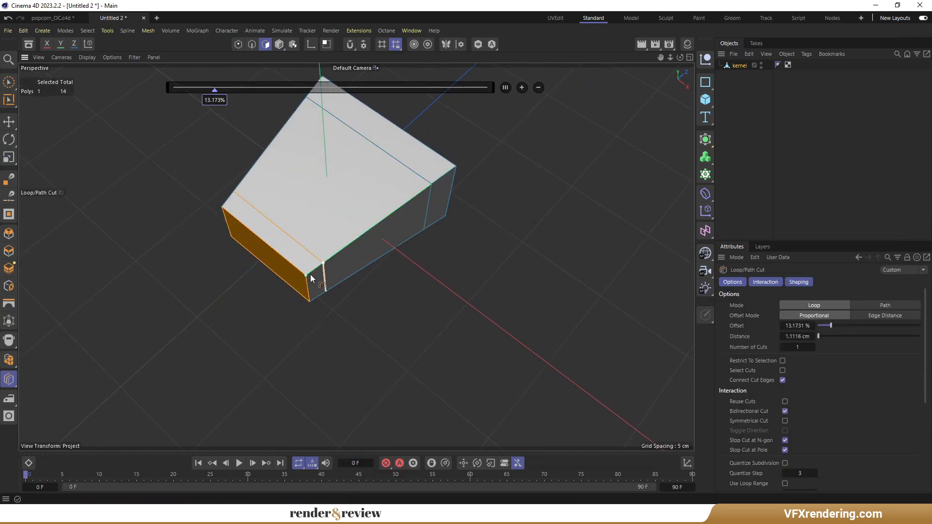
click(9, 157)
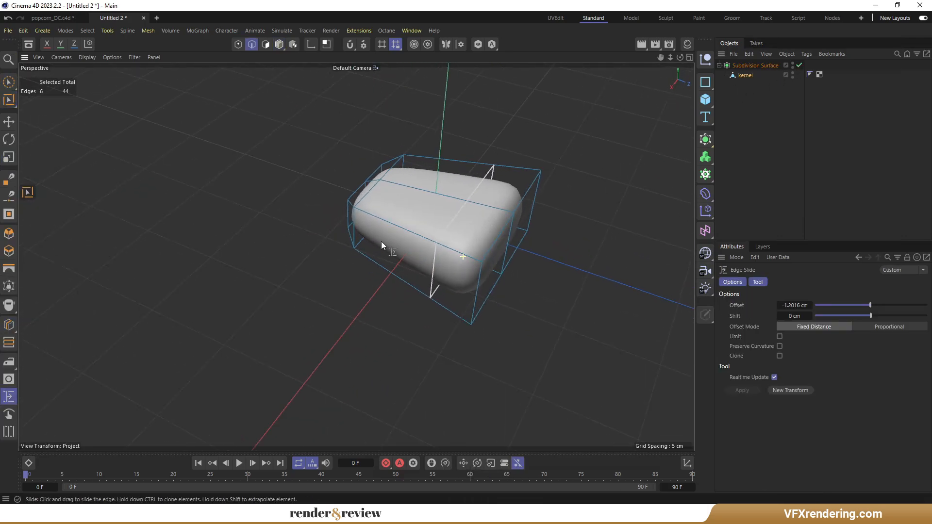
Step: In the UVEdit layout, loop-select the kernel's border and apply a Flat UVW projection
click(554, 17)
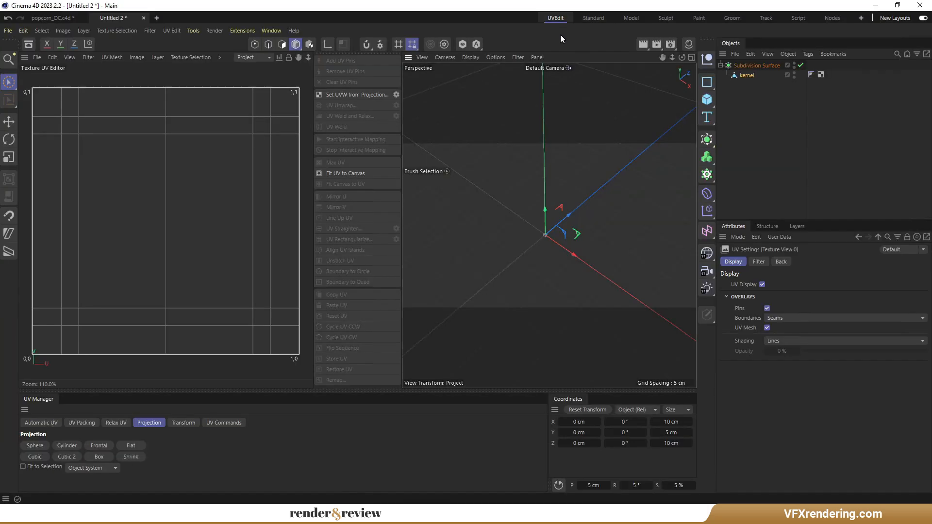
click(757, 65)
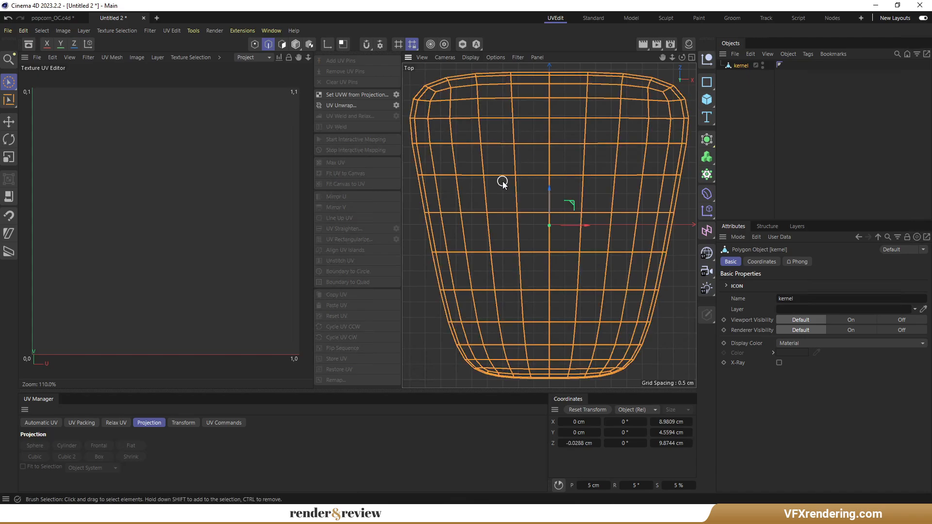
click(8, 100)
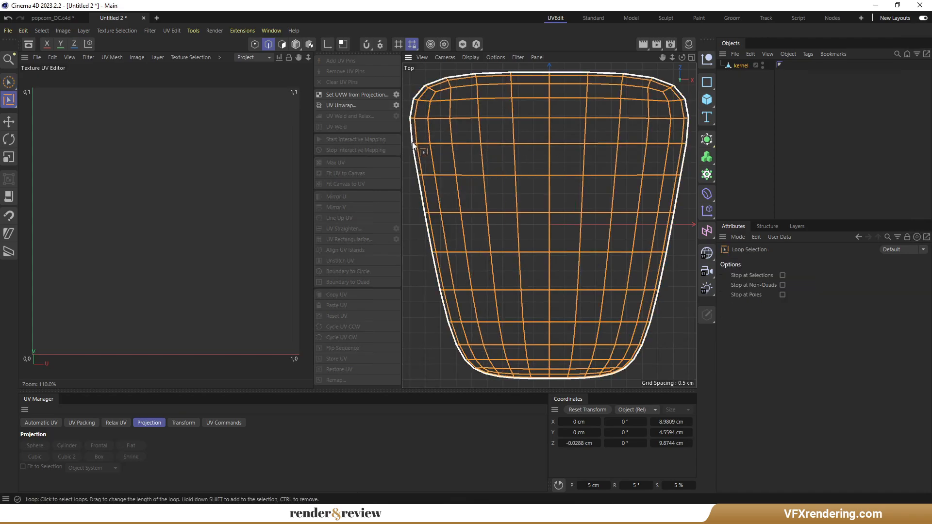
click(357, 95)
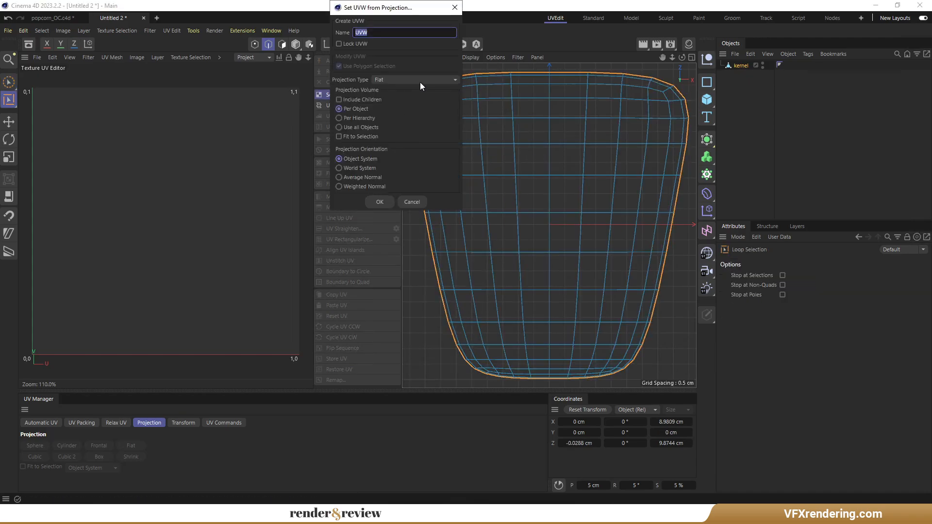
click(379, 201)
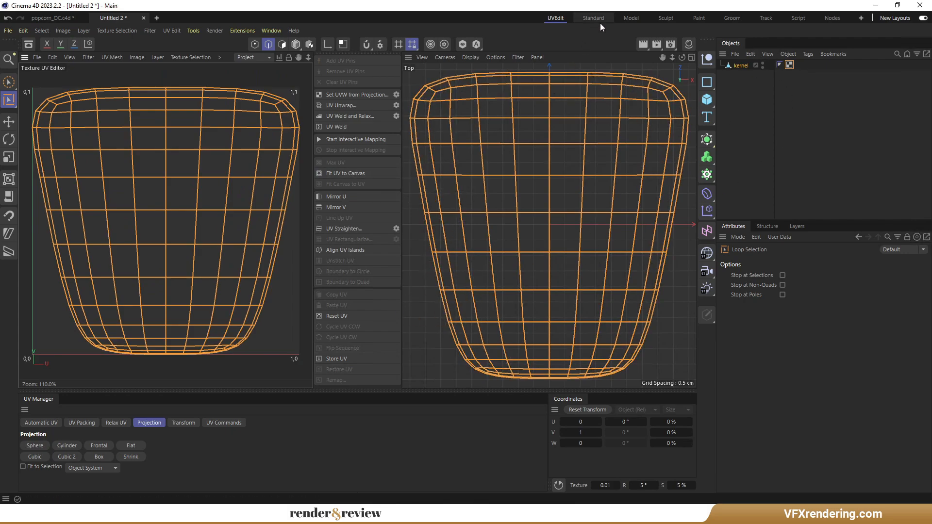
click(593, 18)
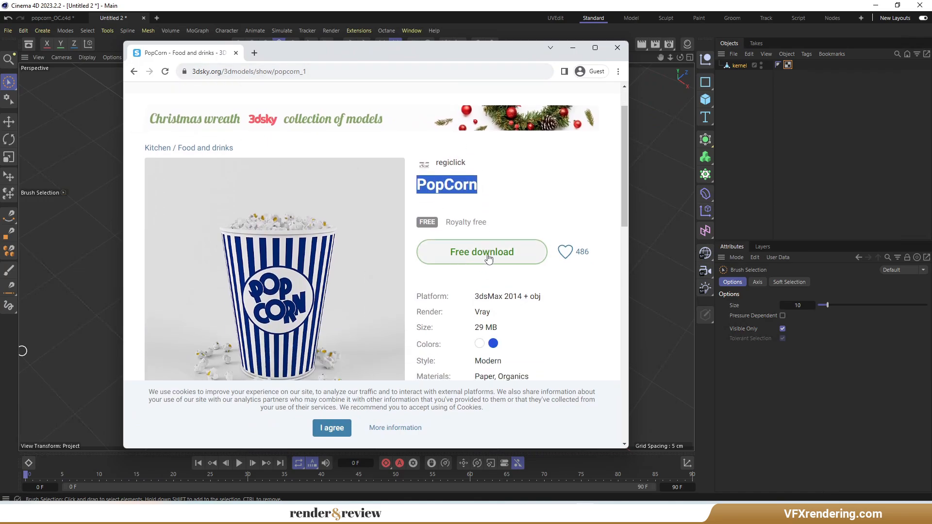
Step: Scroll down the 3dsky PopCorn page and start its Free download
scroll(down, 3)
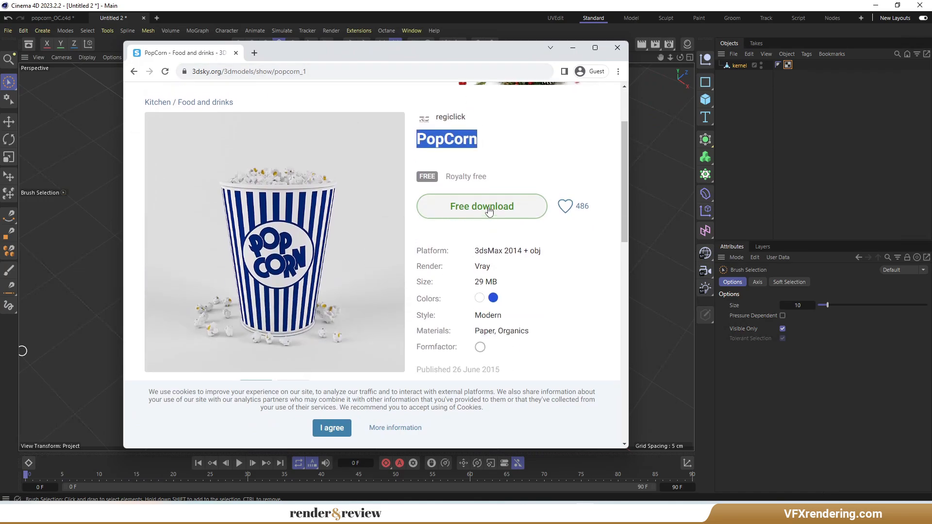
click(617, 48)
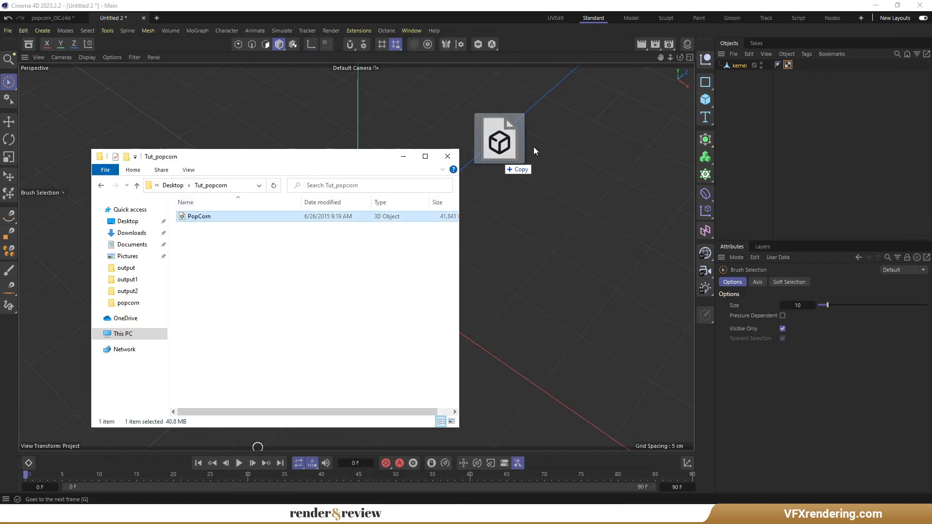
Step: Open PopCorn.obj, split one piece out as 'popcorn', and center its axis
double_click(199, 216)
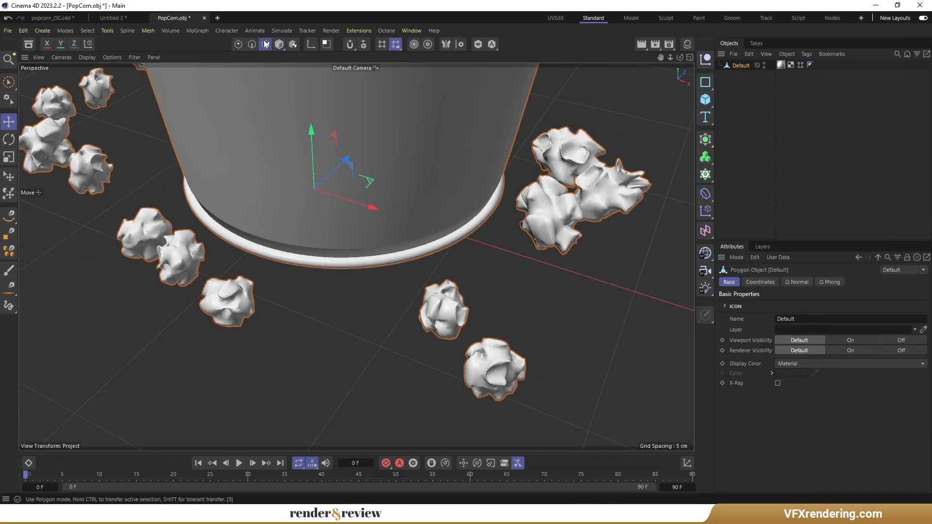
click(265, 44)
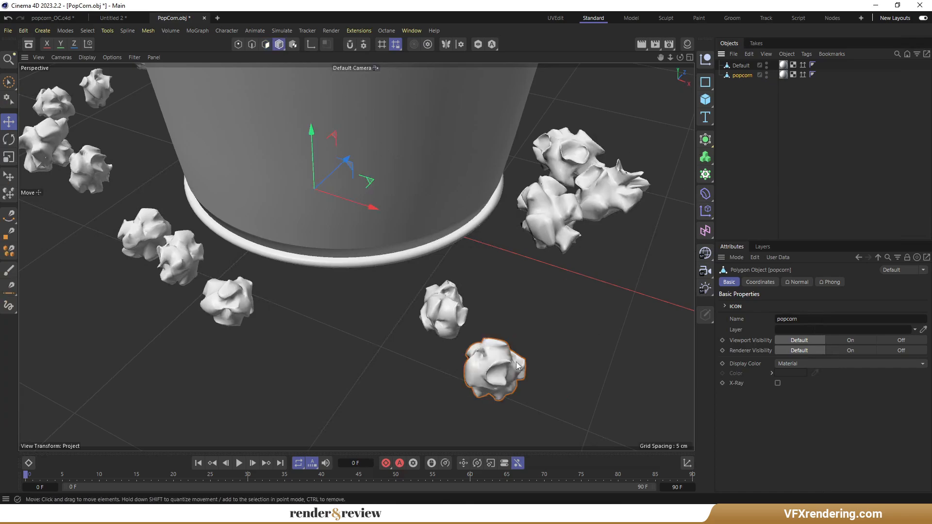
click(107, 30)
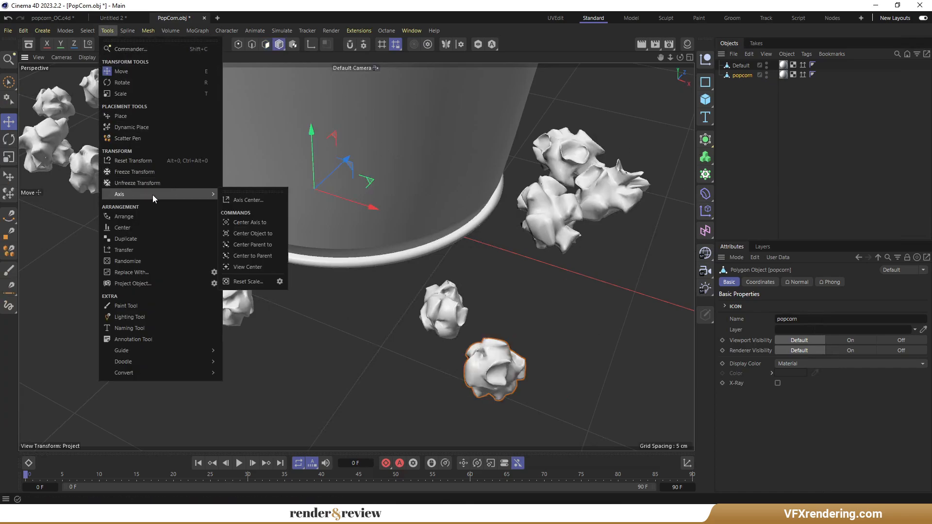
click(246, 199)
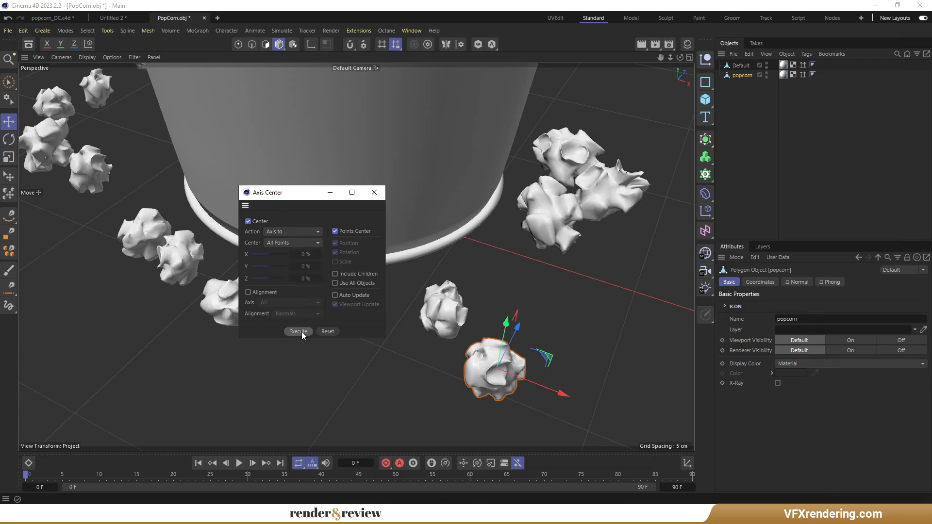
click(298, 331)
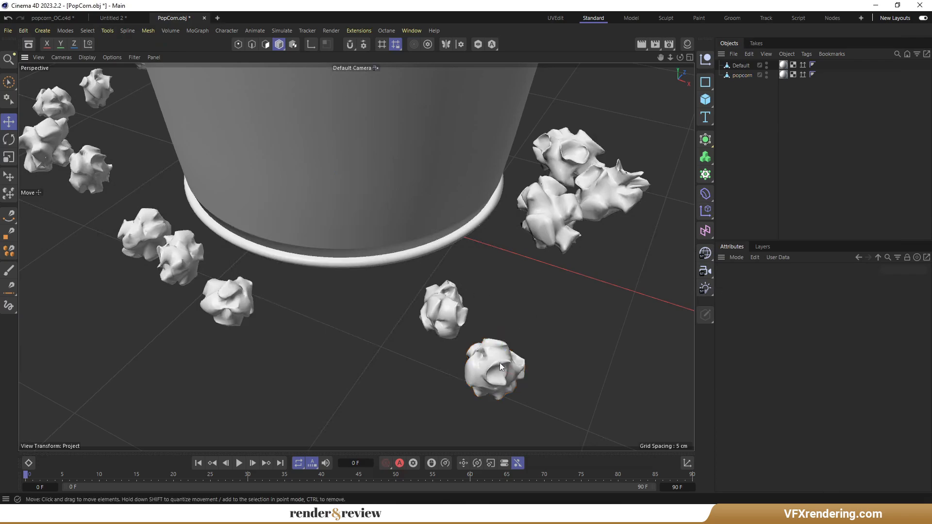
click(490, 366)
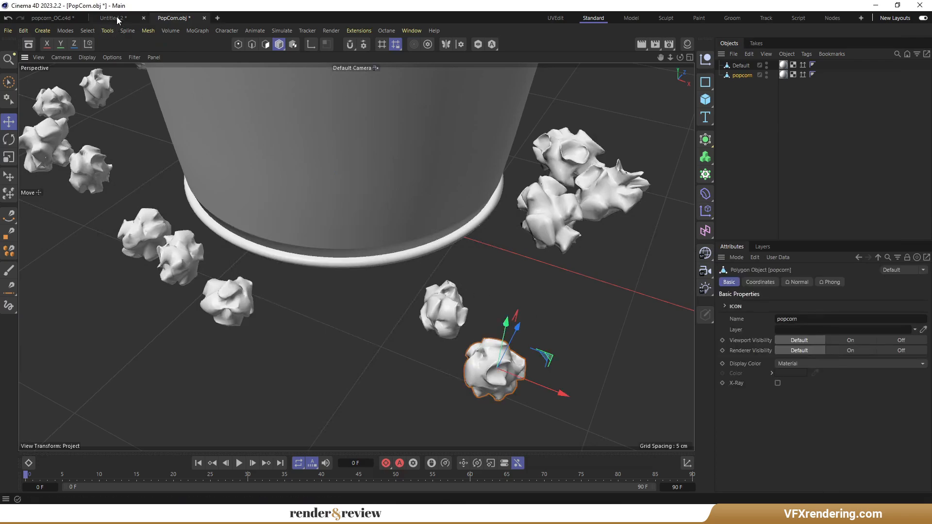
Step: Paste popcorn into the Untitled 2 scene, move and scale it, close PopCorn.obj unsaved
click(113, 17)
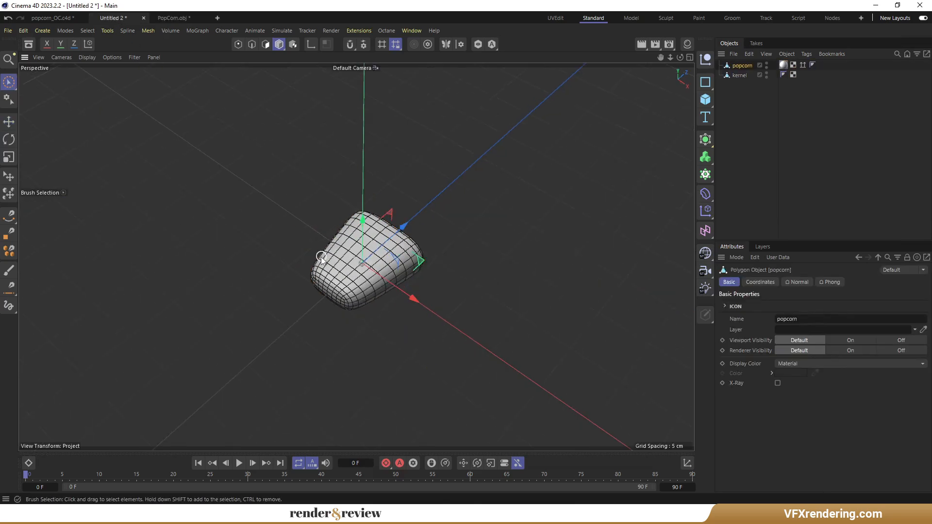
click(8, 157)
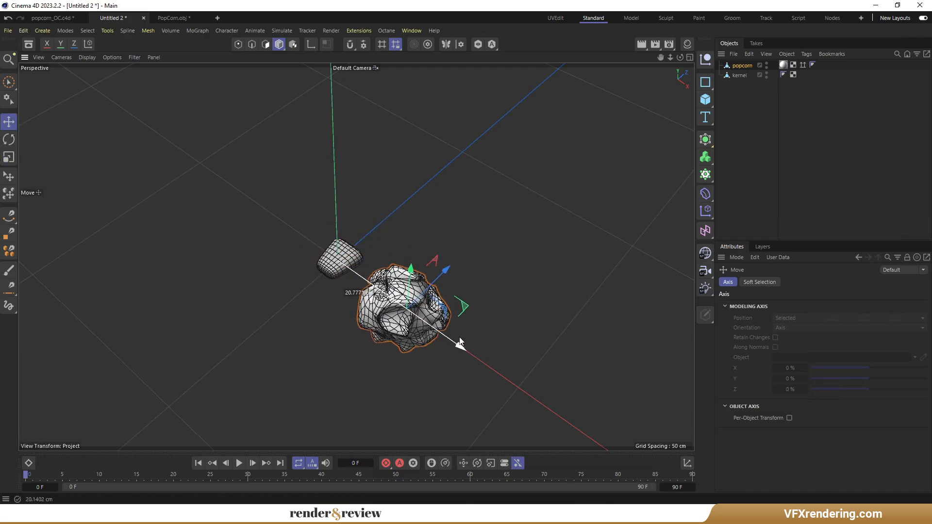
click(9, 158)
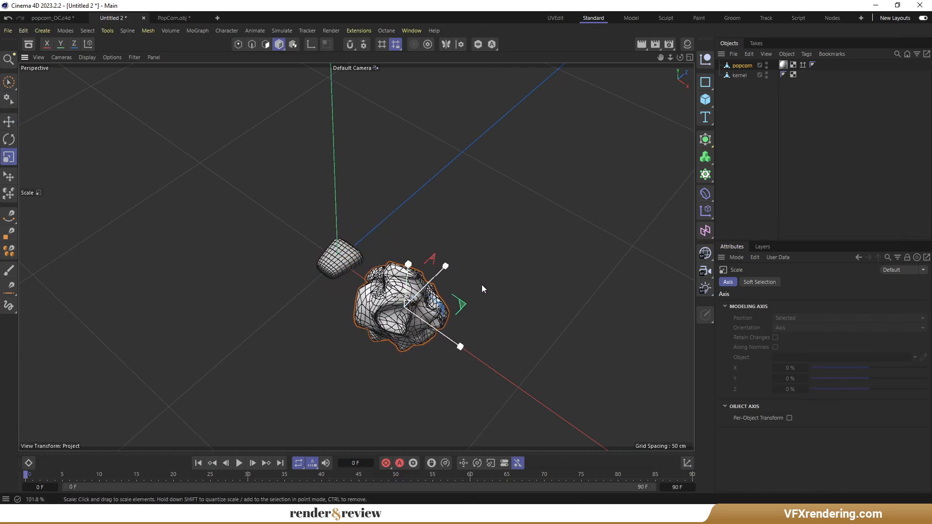
click(742, 66)
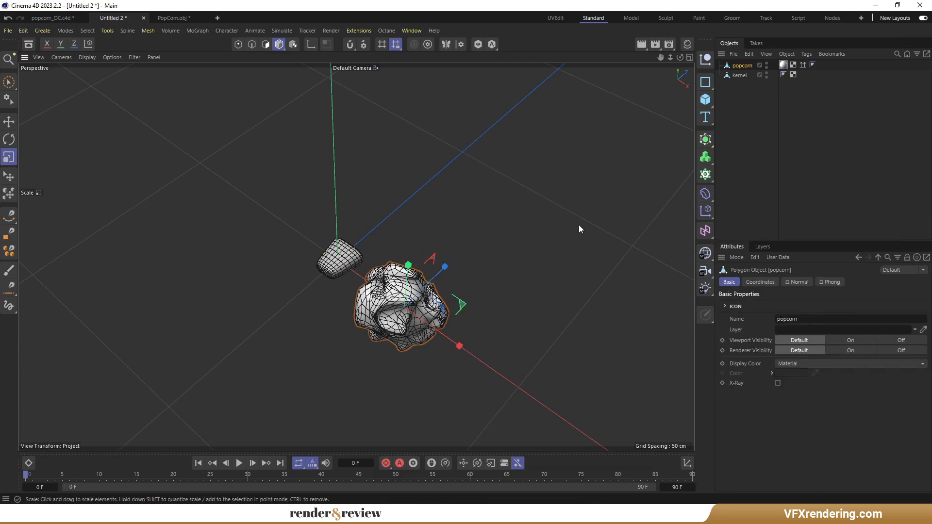
click(204, 18)
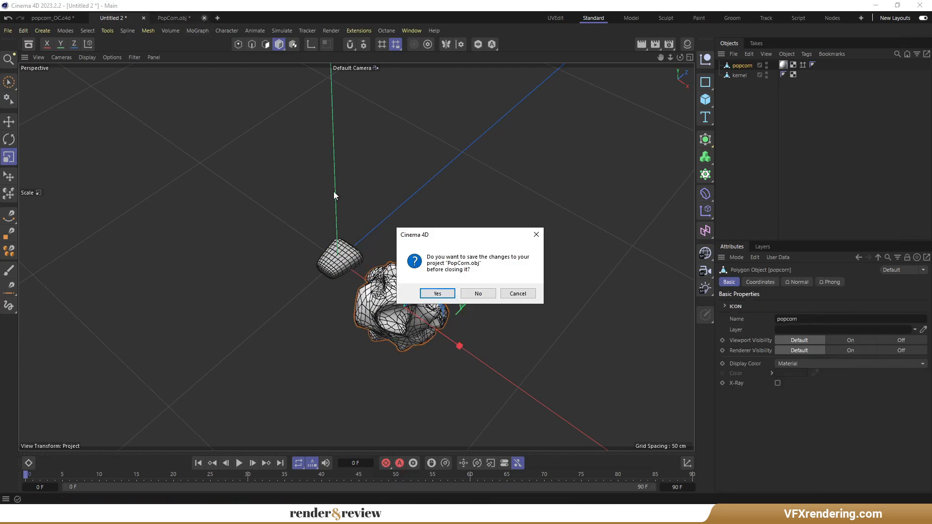
click(477, 293)
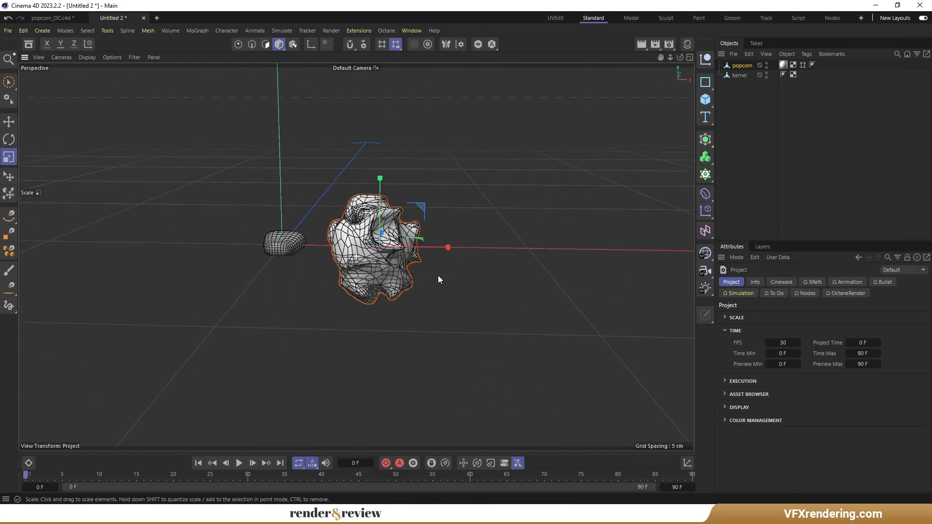
Step: Wrap popcorn in a ZRemesher Remesh generator and bake it to popcorn_remesh
click(705, 139)
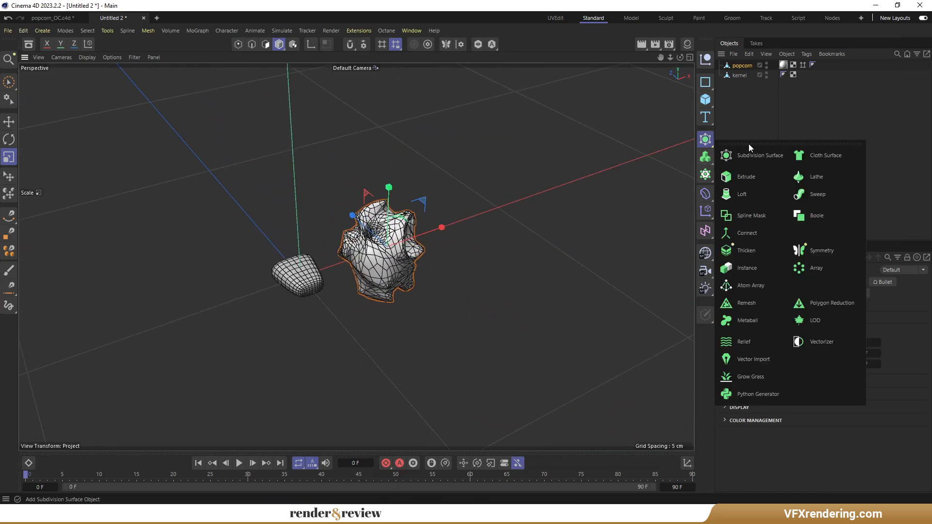
click(746, 303)
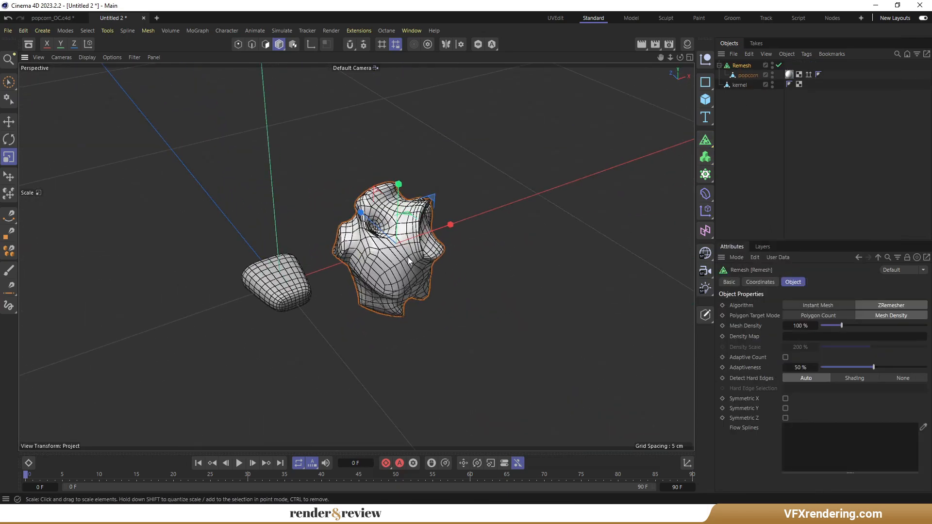
right_click(742, 74)
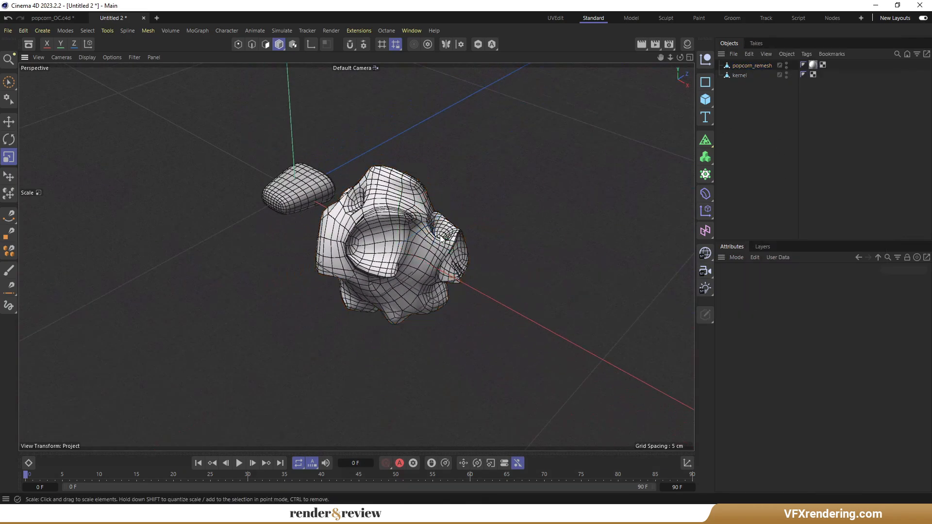
click(555, 18)
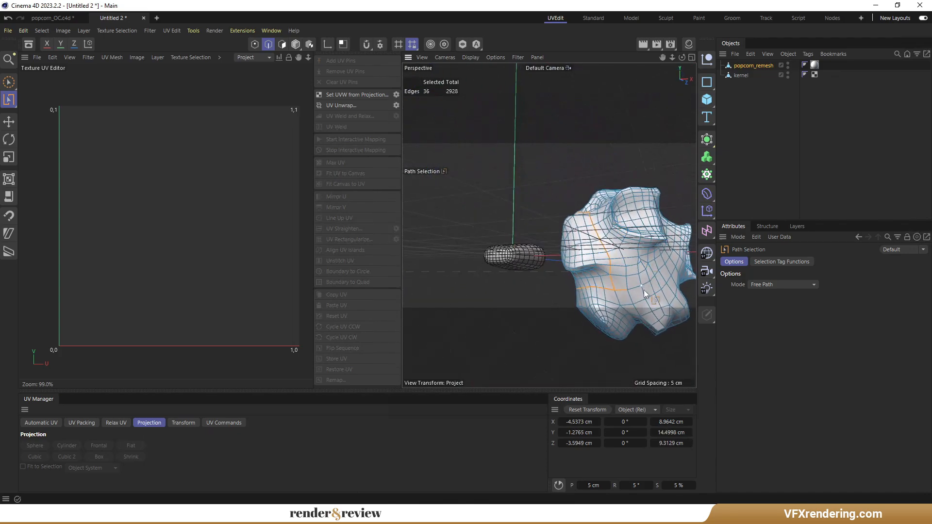
Step: Path-select seam edges on popcorn_remesh and run UV Unwrap twice for eight flat islands
click(343, 105)
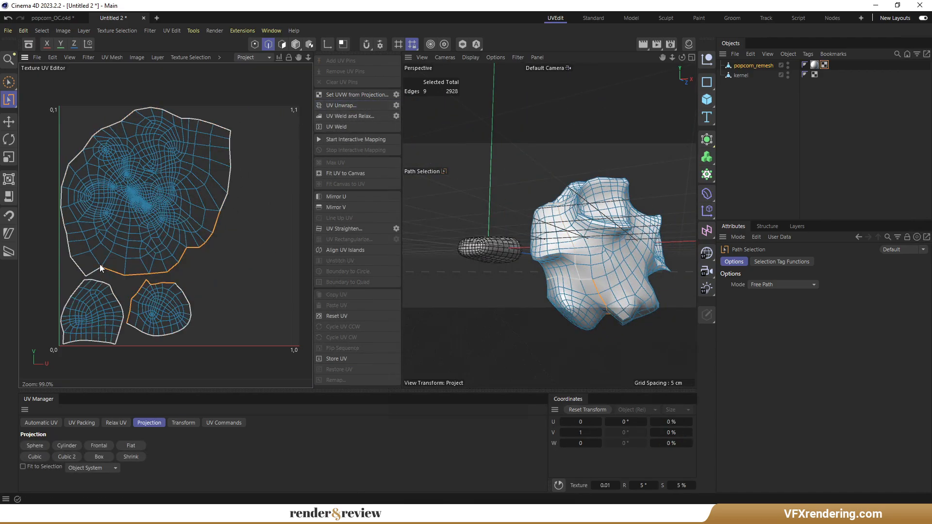
scroll(up, 3)
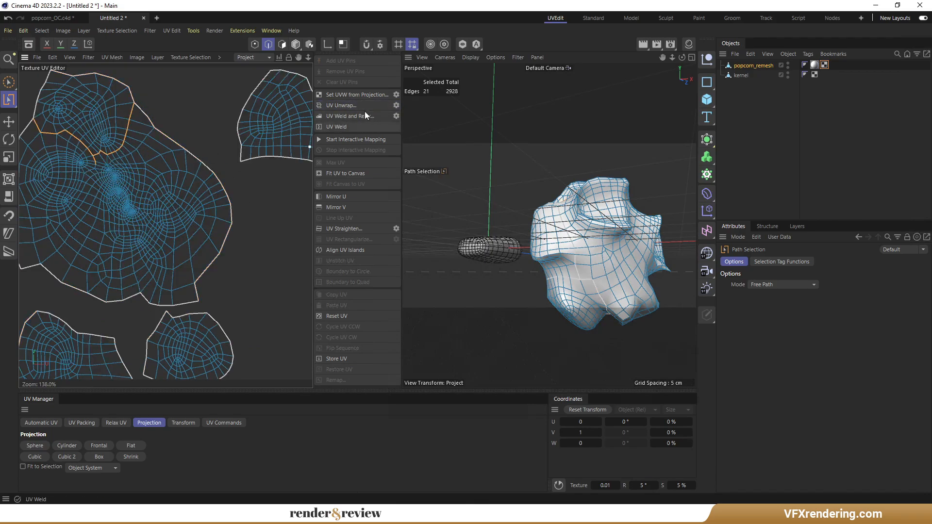
click(336, 127)
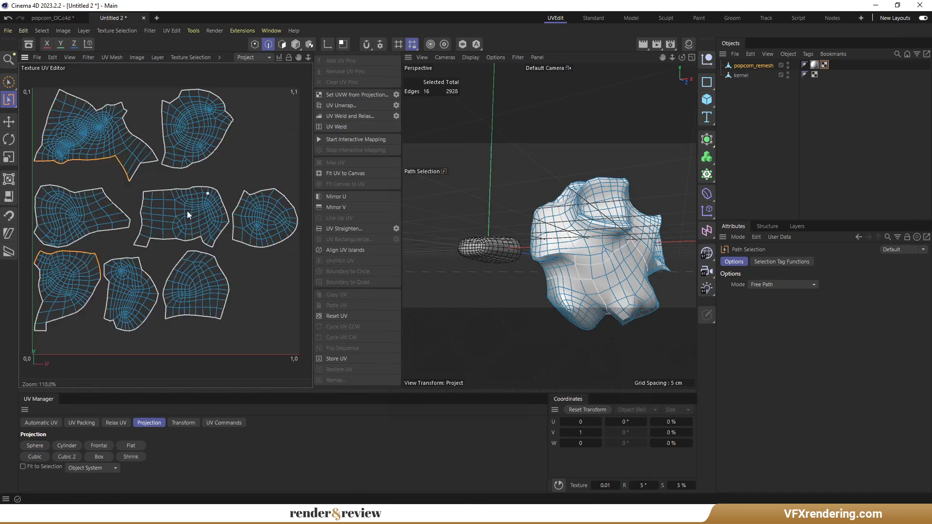
click(593, 17)
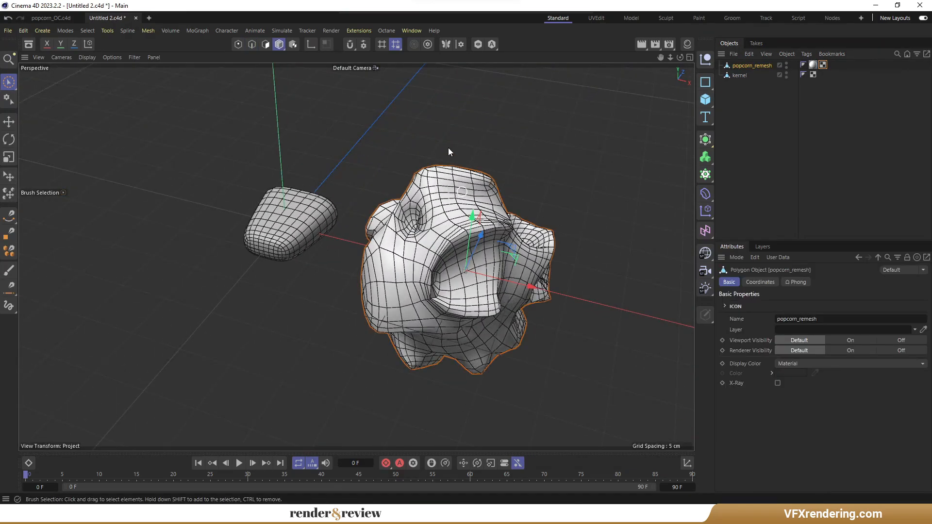
Step: Run the BodyPaint Setup Wizard on popcorn_remesh only at 1024 size, then pick orange paint
click(699, 18)
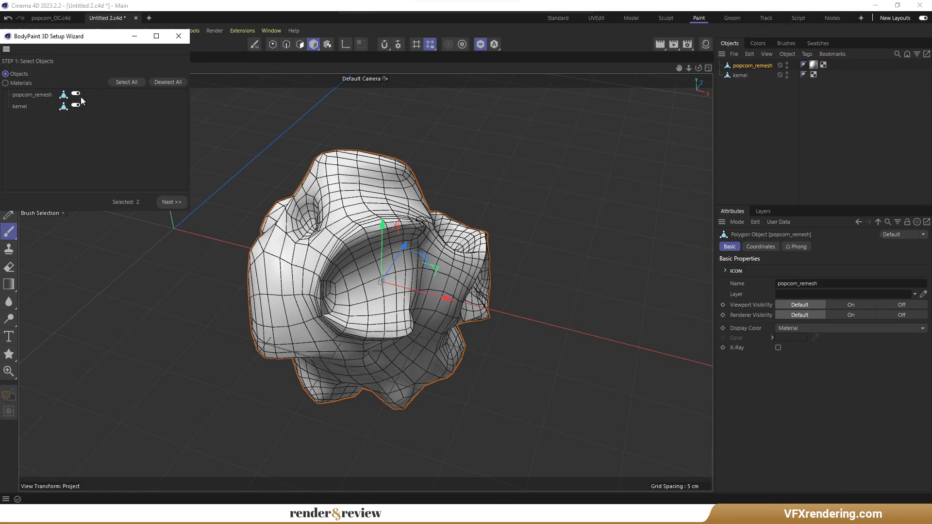
click(77, 105)
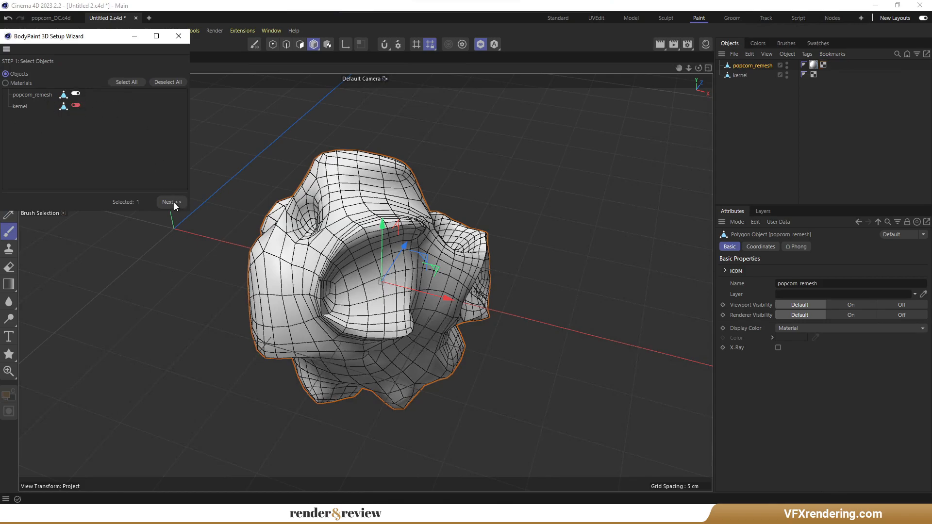
click(171, 201)
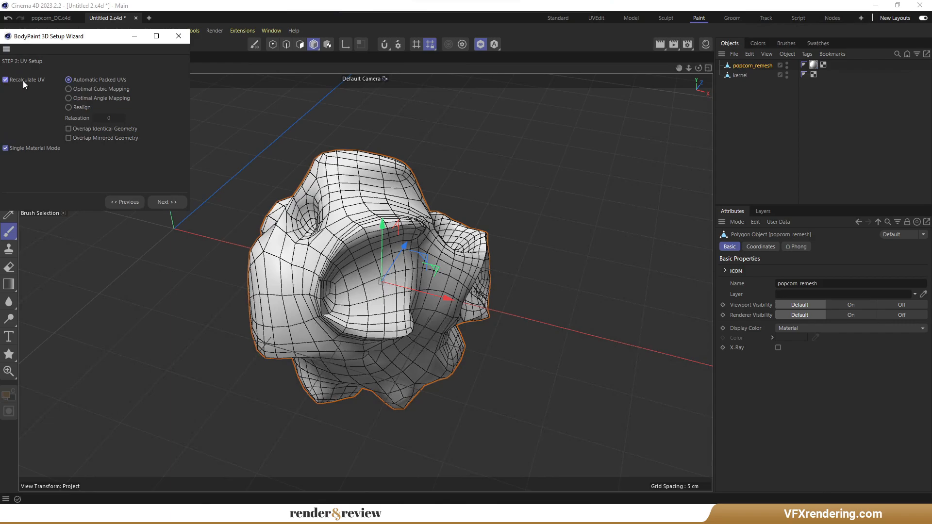
click(167, 202)
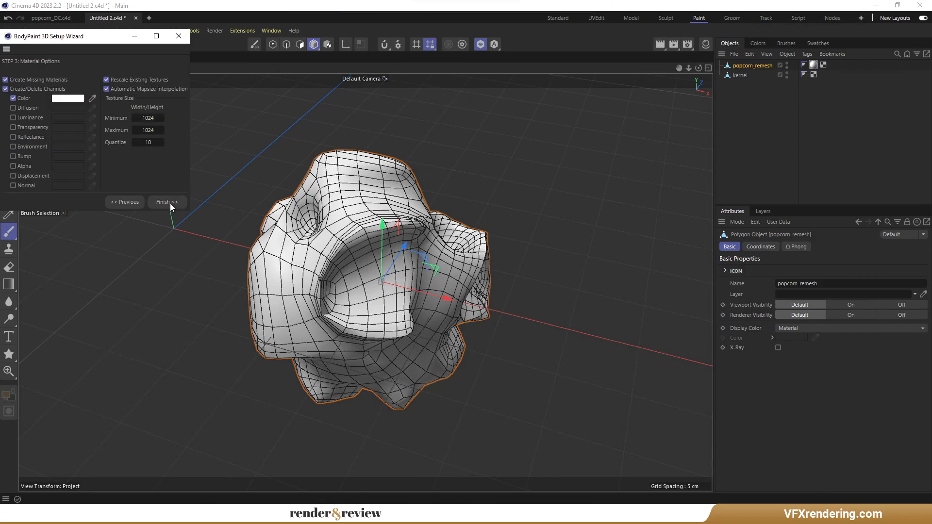
click(68, 99)
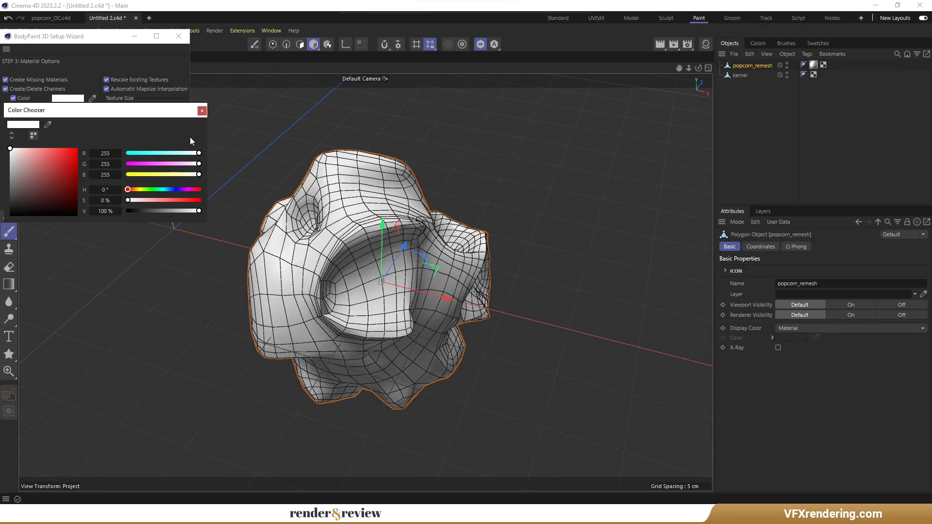
click(202, 111)
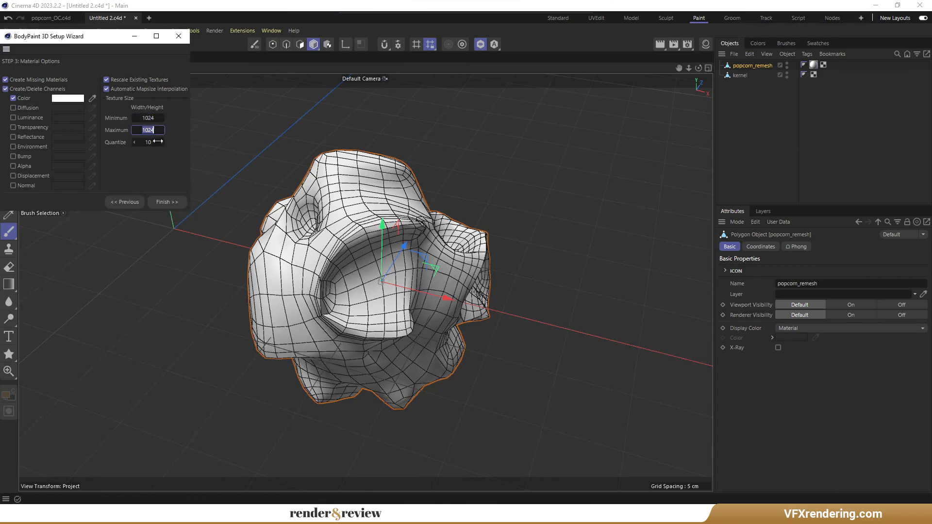
click(167, 202)
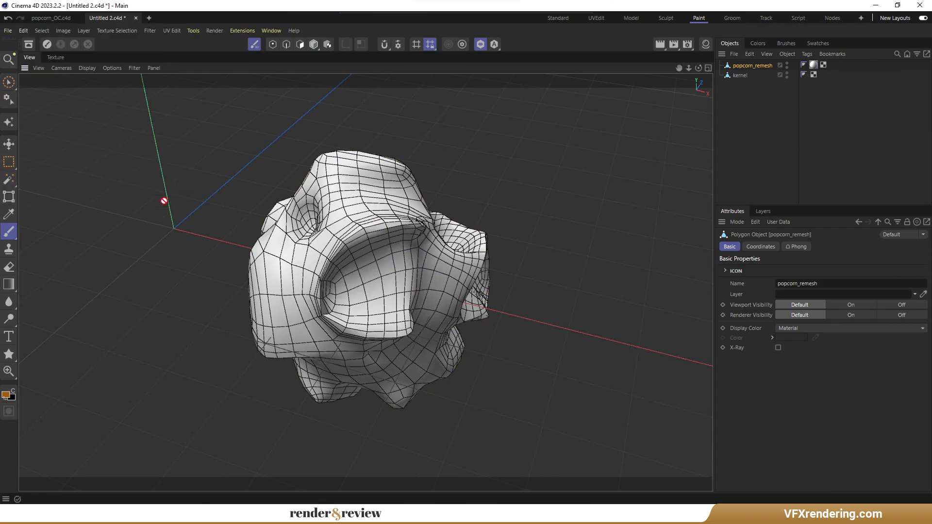
mouse_move(748, 50)
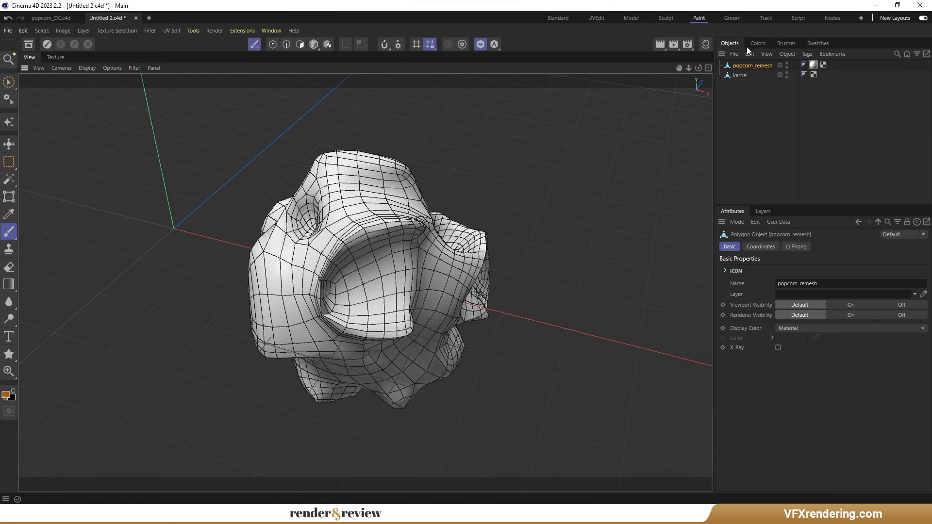
click(758, 43)
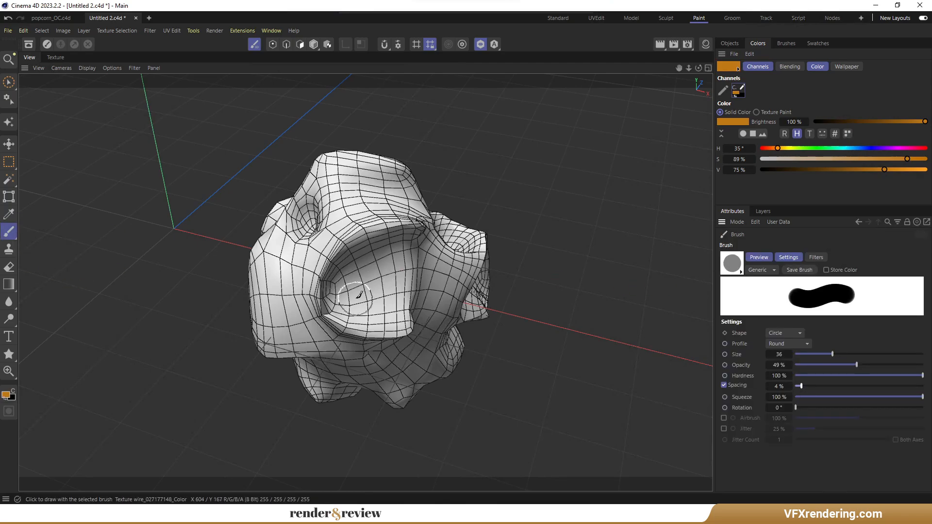
Step: Add a new paint layer above Background and paint orange inside the popcorn holes
click(763, 211)
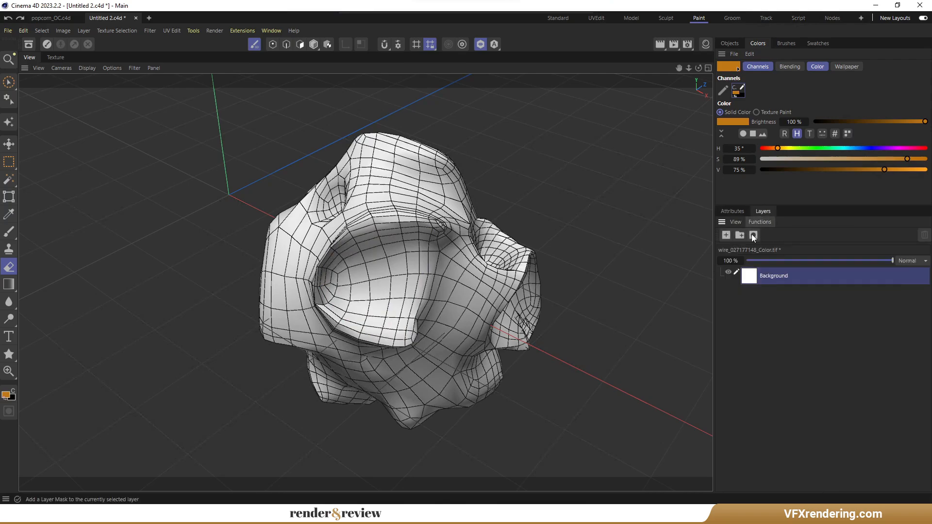
click(725, 235)
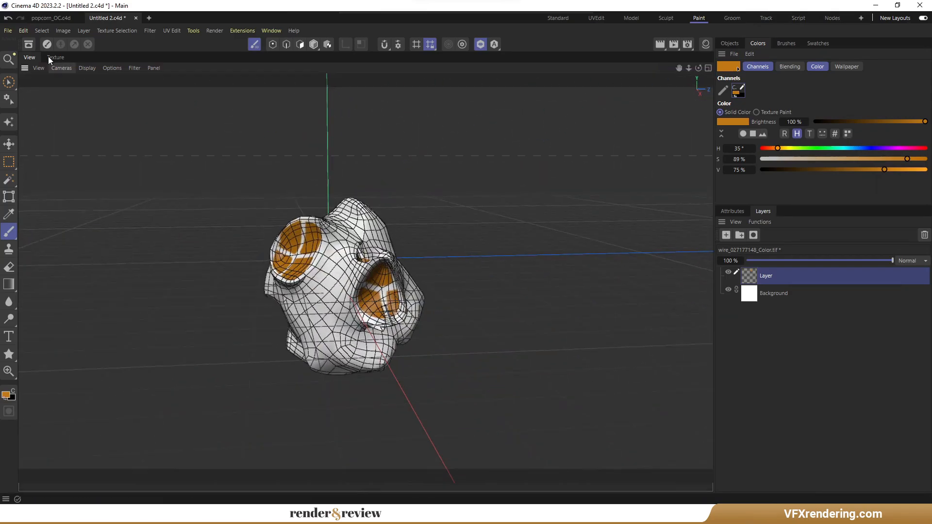
Step: Save the painted texture as popcorn_mat.tif in Tut_popcorn and return to the modelling workspace
click(55, 57)
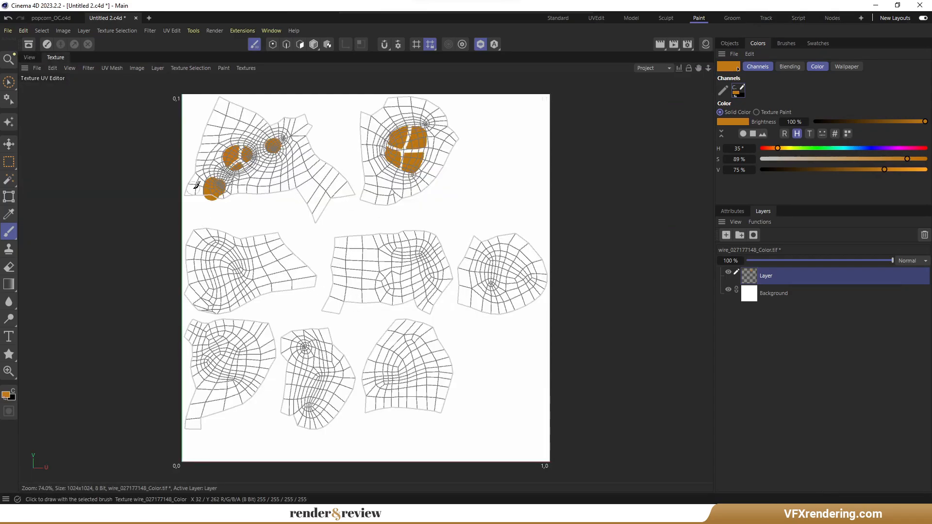
click(37, 68)
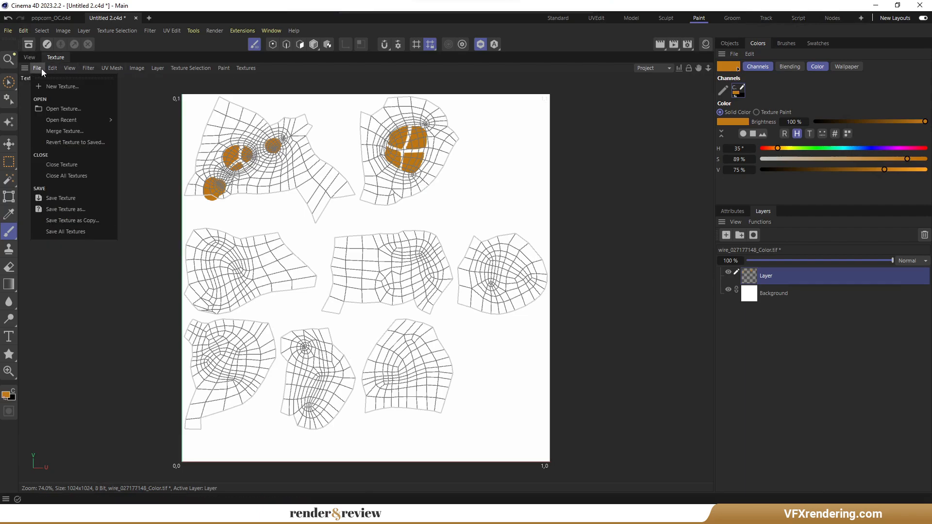
click(66, 209)
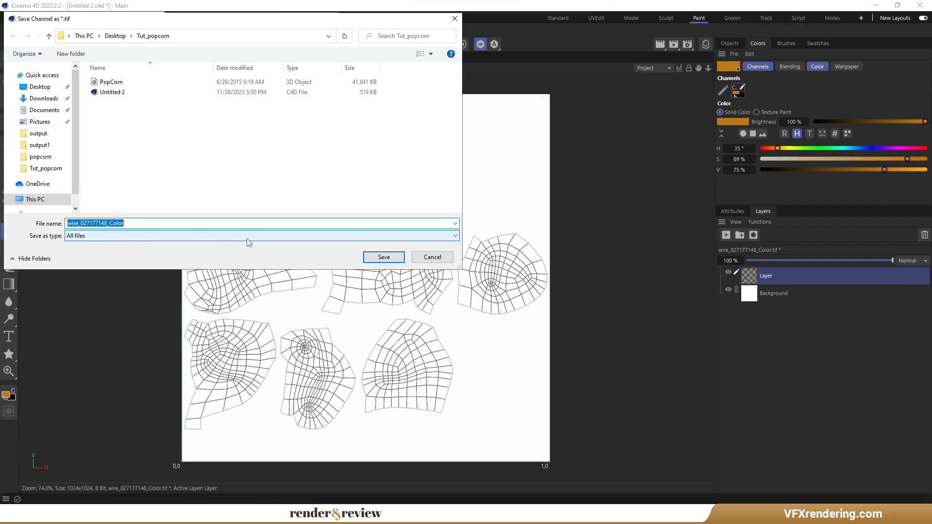
text(popcorn)
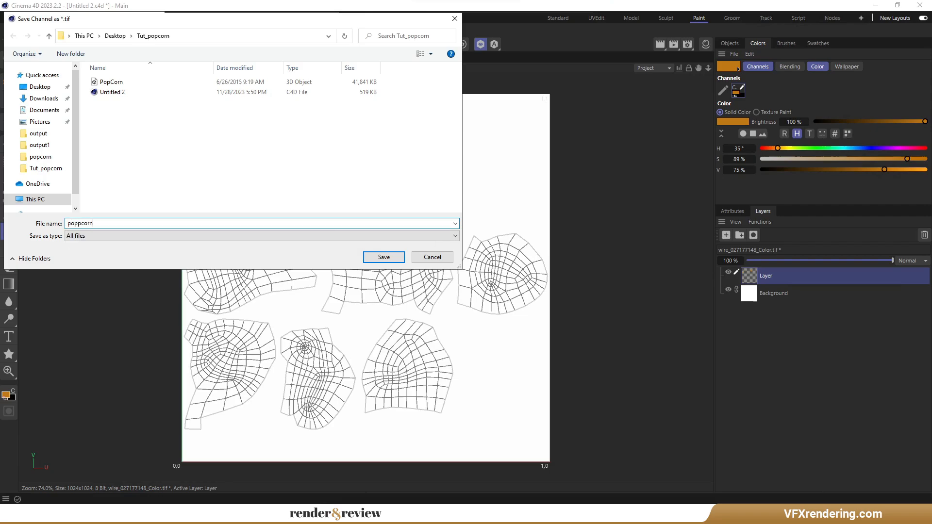
click(384, 257)
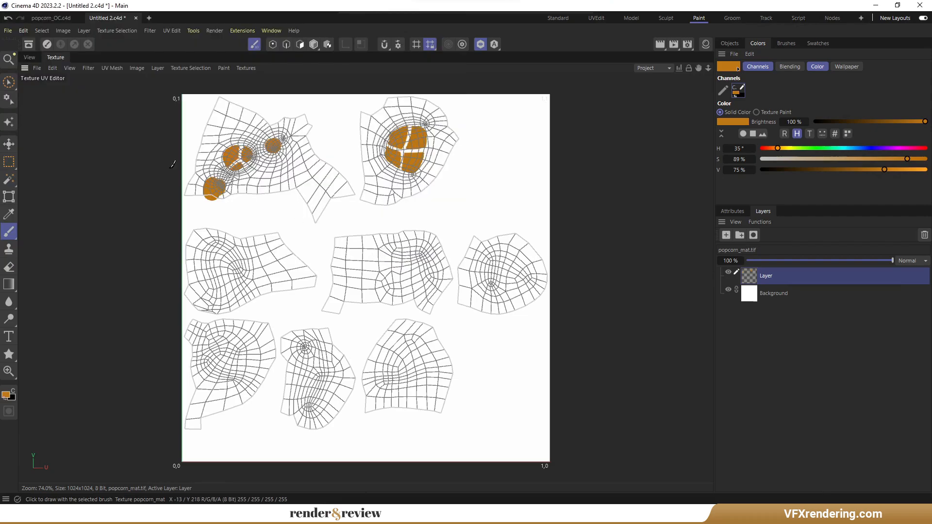
click(557, 17)
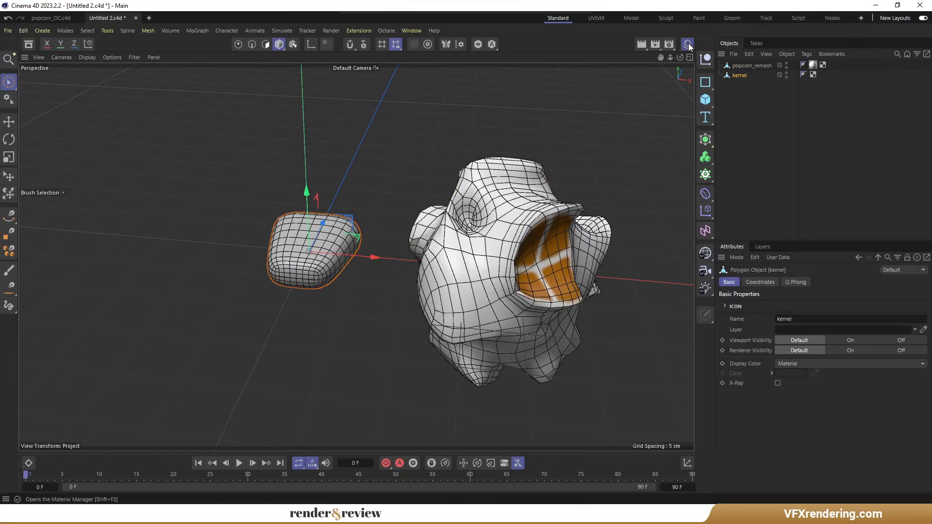
Step: Create an Octane material named kernel with a yellow gradient texture in its diffuse
click(688, 44)
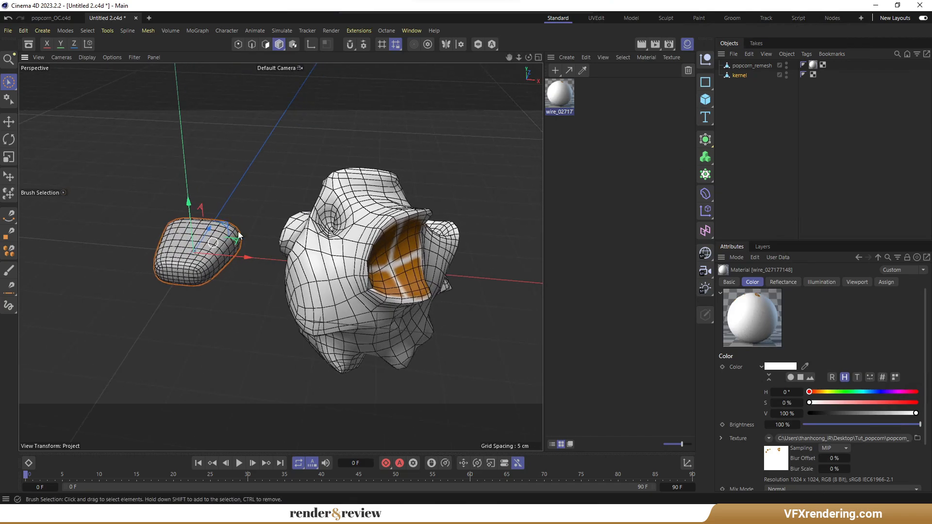
click(565, 57)
text(k)
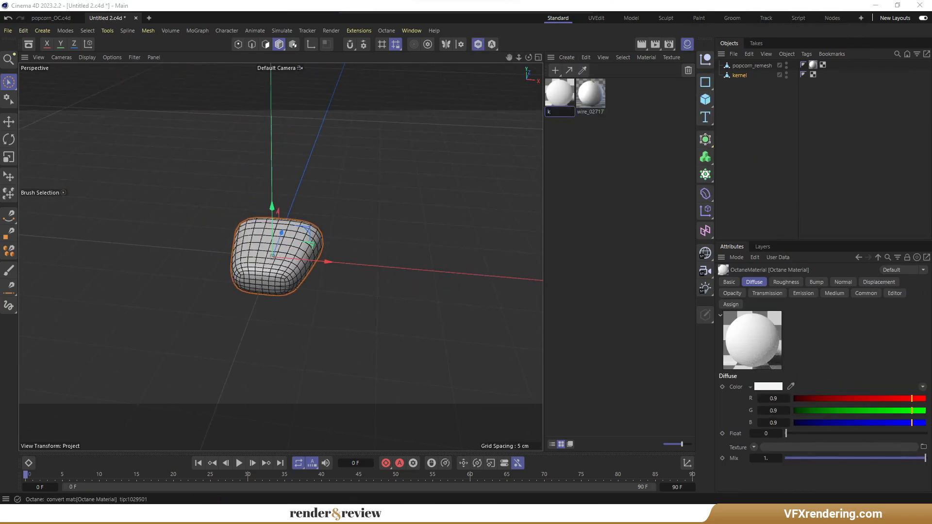
click(590, 93)
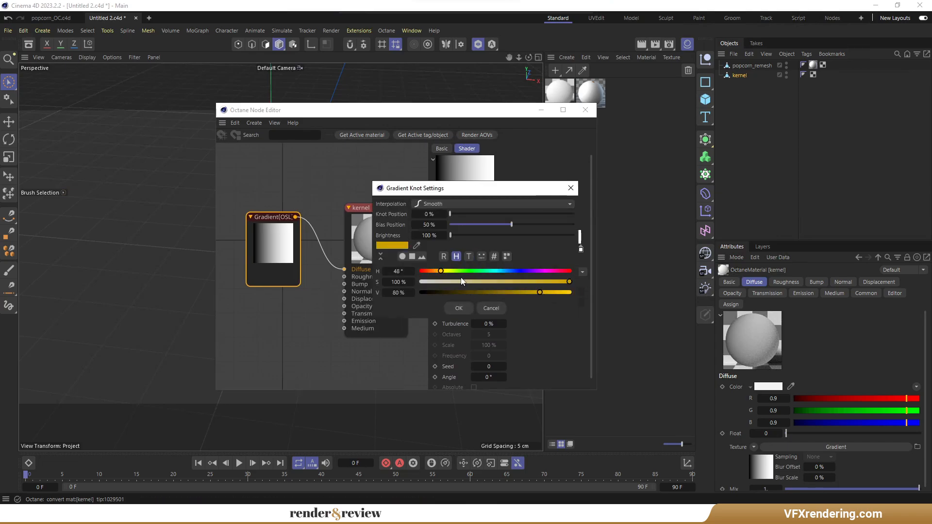
click(457, 307)
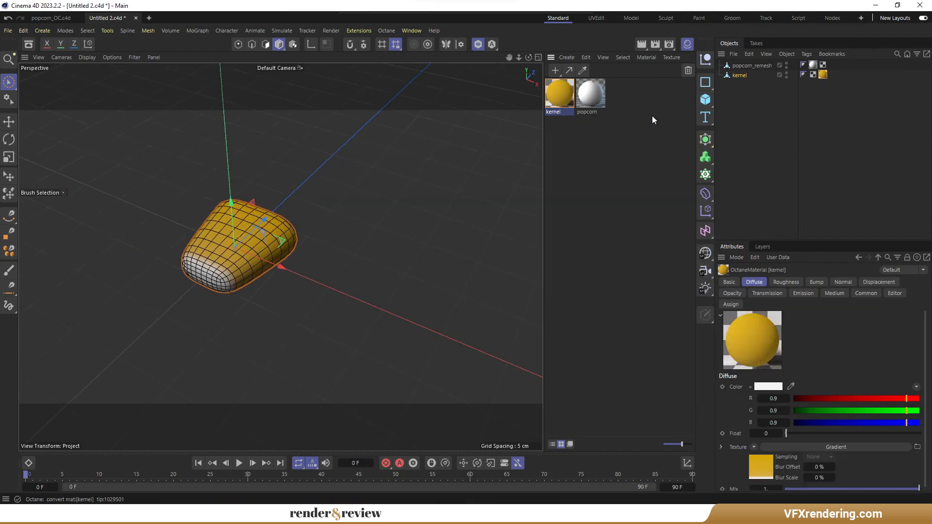
Step: Raise the kernel material's roughness Float to about 0.216 and close the Material Editor
double_click(558, 92)
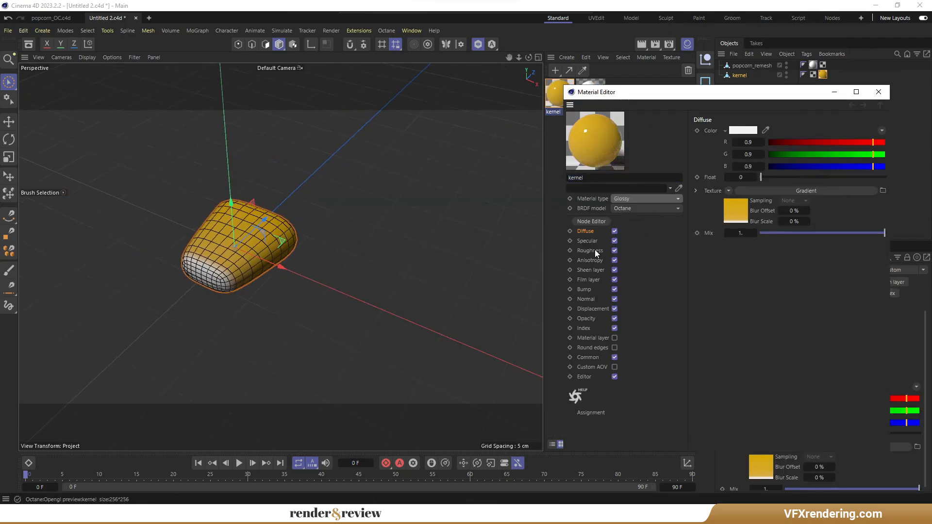
click(590, 251)
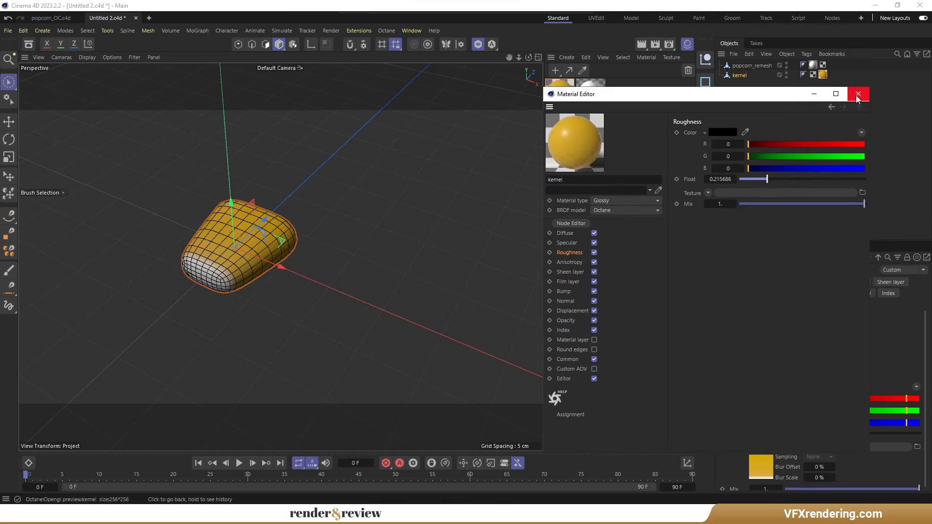
click(858, 94)
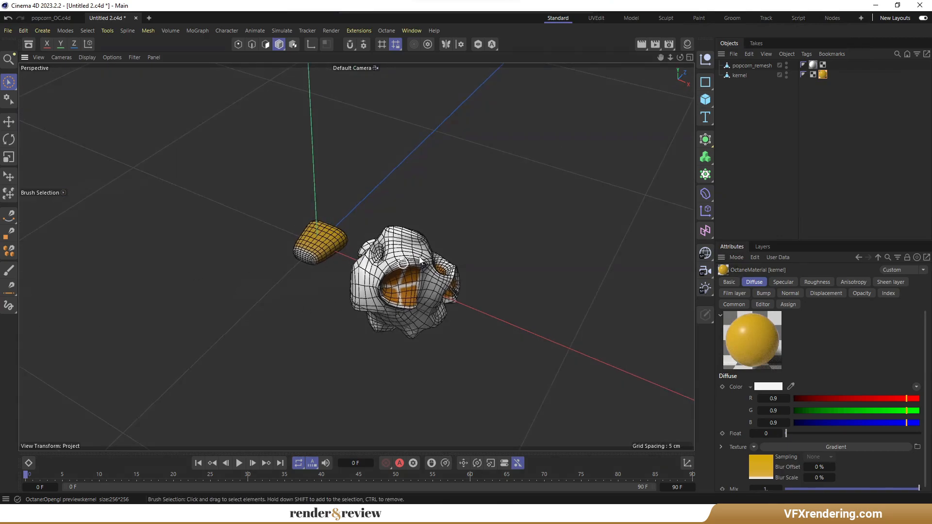
Step: Select the pan's inner rim edge and cut an edge loop where the handle meets the pan
scroll(down, 3)
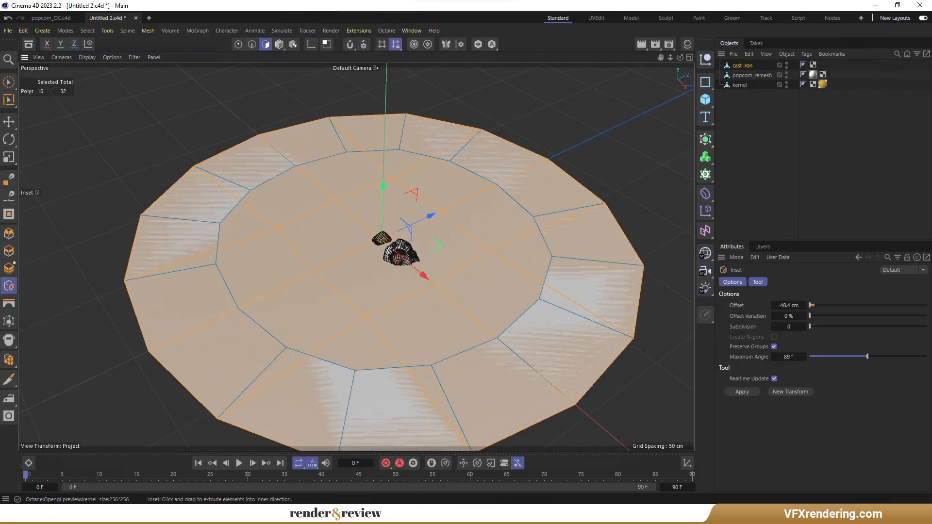
click(9, 121)
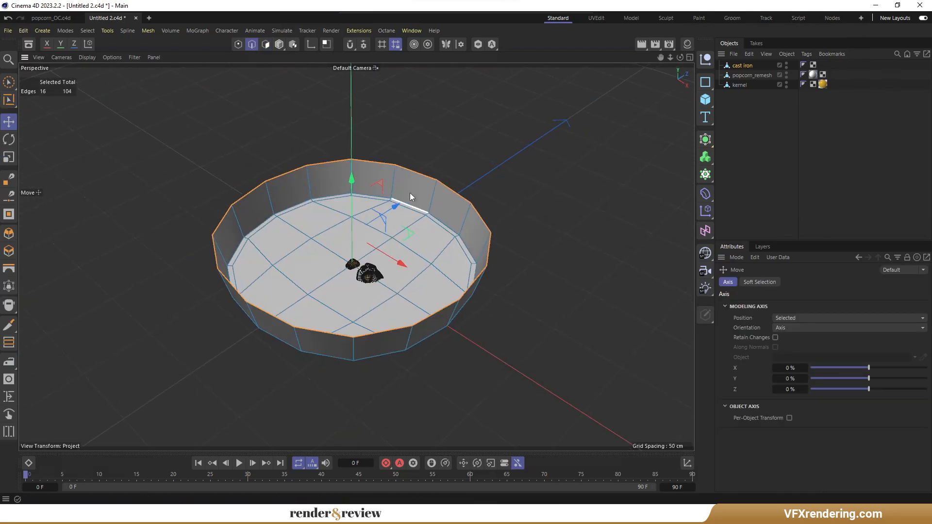
click(9, 158)
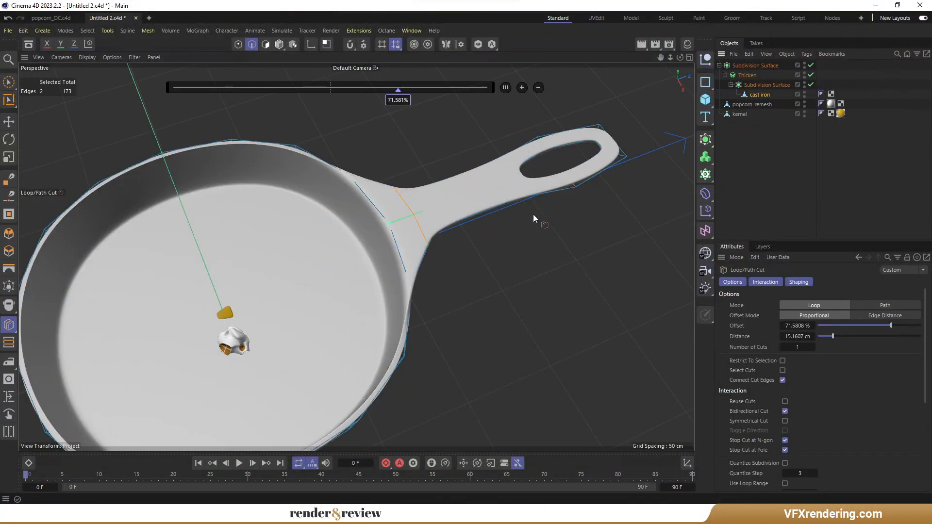
click(9, 157)
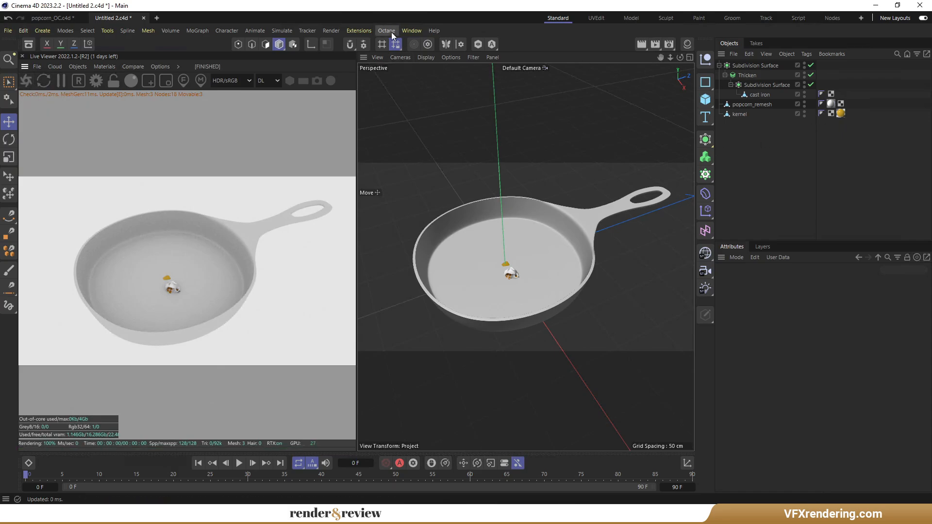
Step: Add an Octane targeted area light on the left and review its light settings at power 20
click(78, 66)
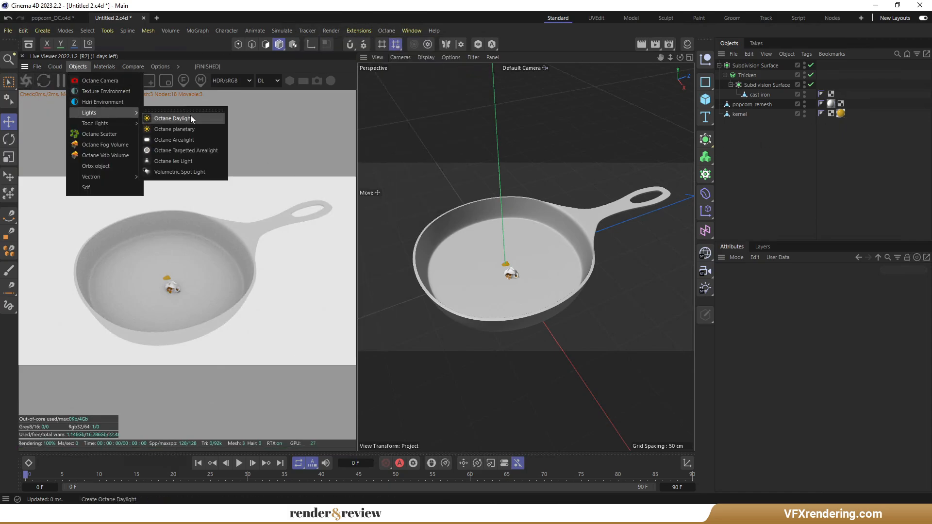
click(173, 117)
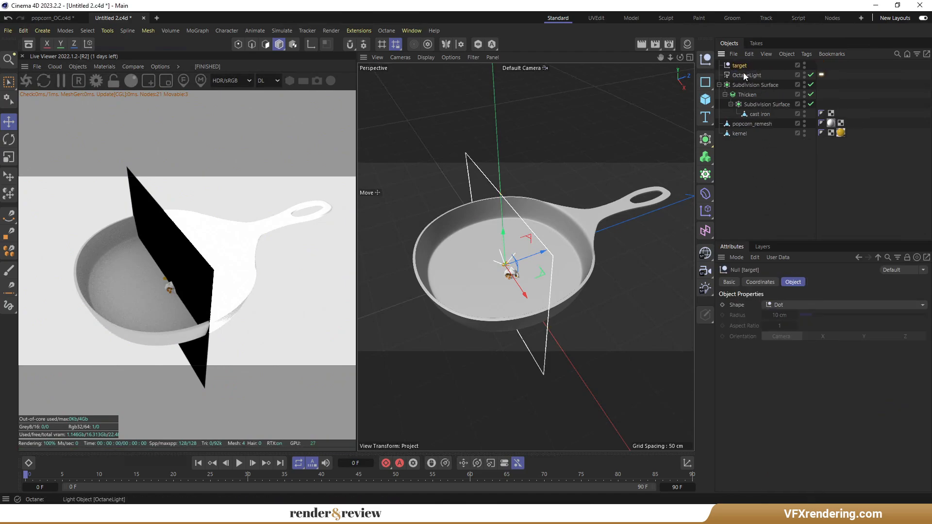
click(821, 74)
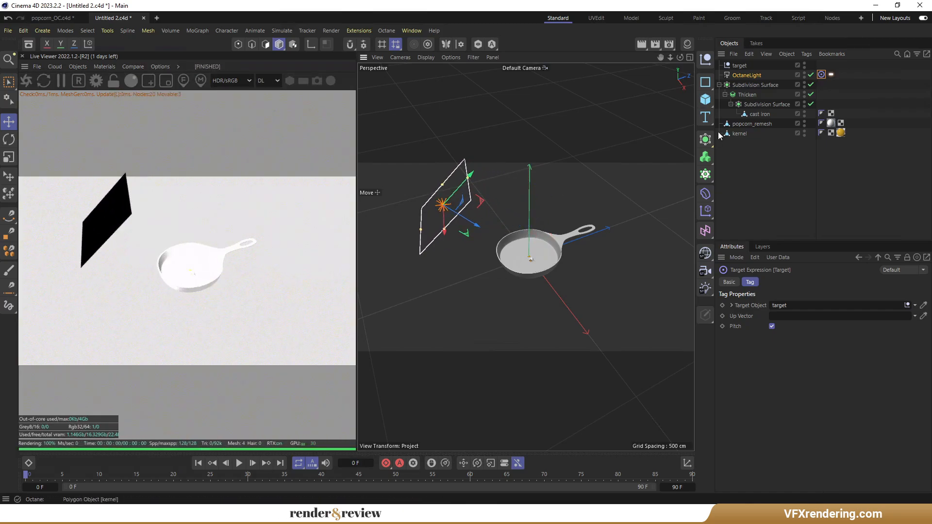
click(748, 75)
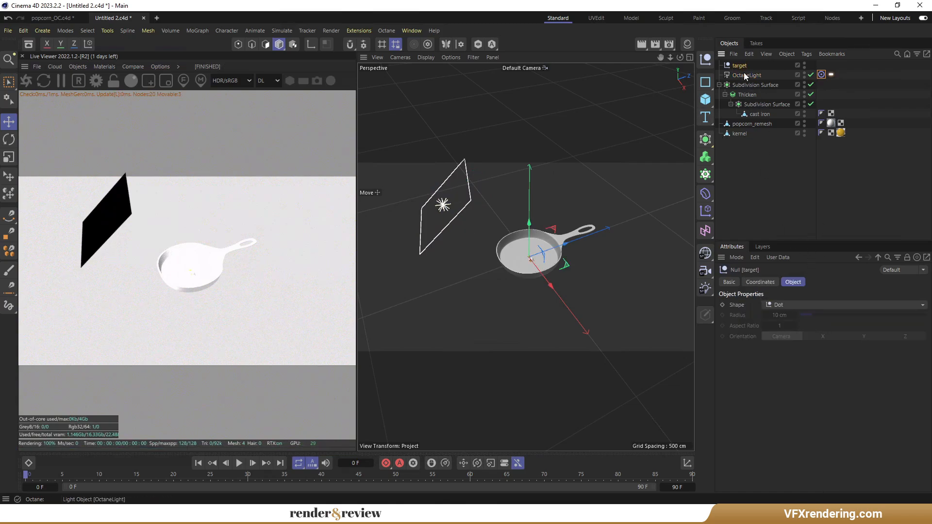
click(747, 75)
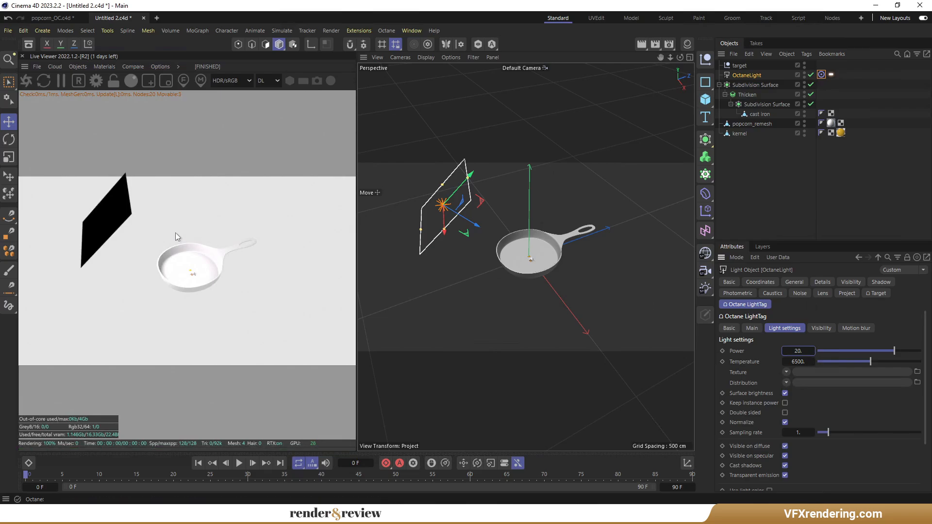
click(77, 66)
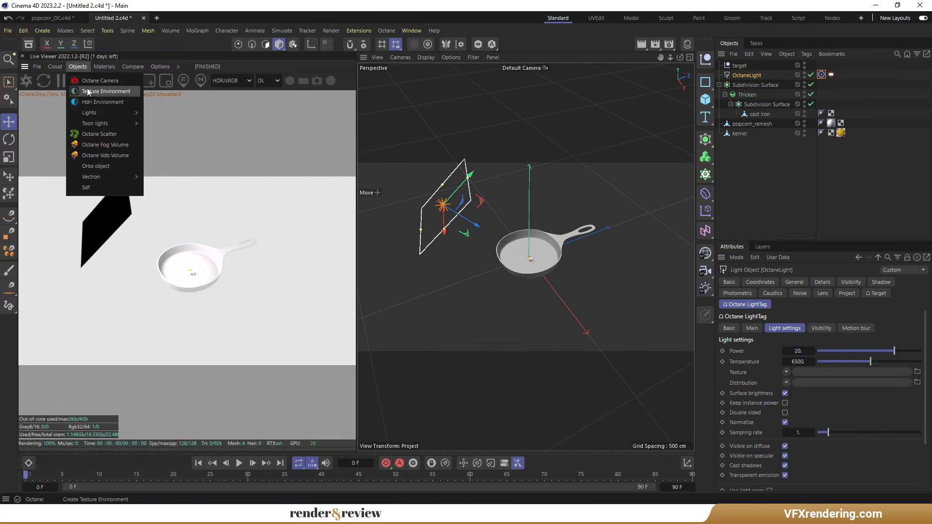
Step: Add an Octane texture environment whose sky texture is a vertical 2D - V gradient
click(106, 91)
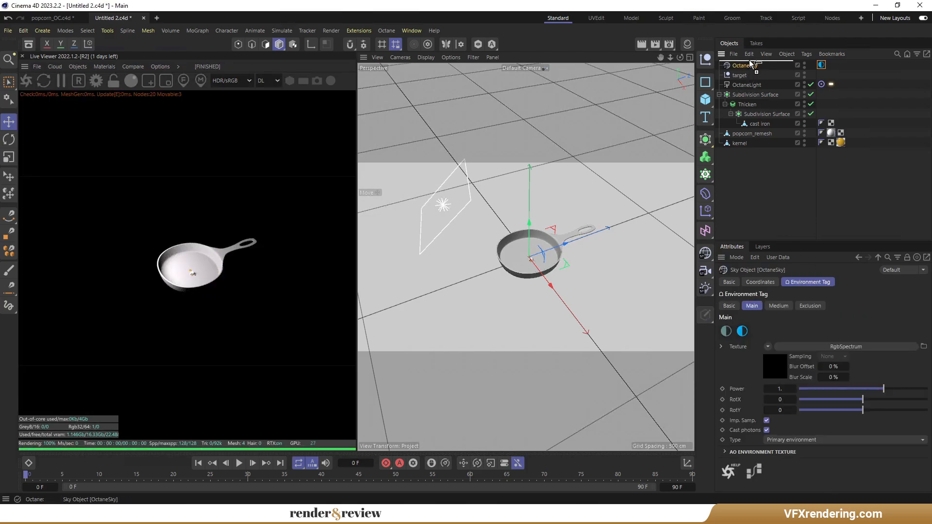
click(767, 346)
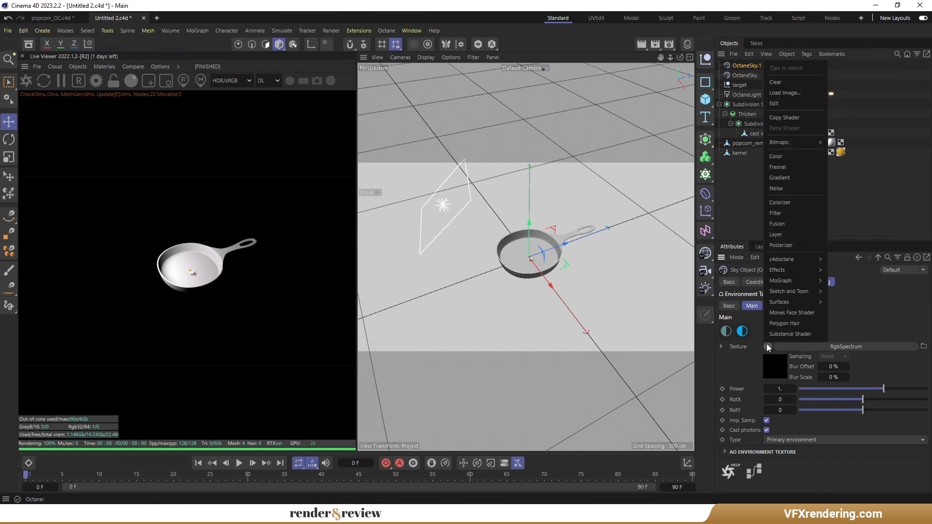
mouse_move(781, 178)
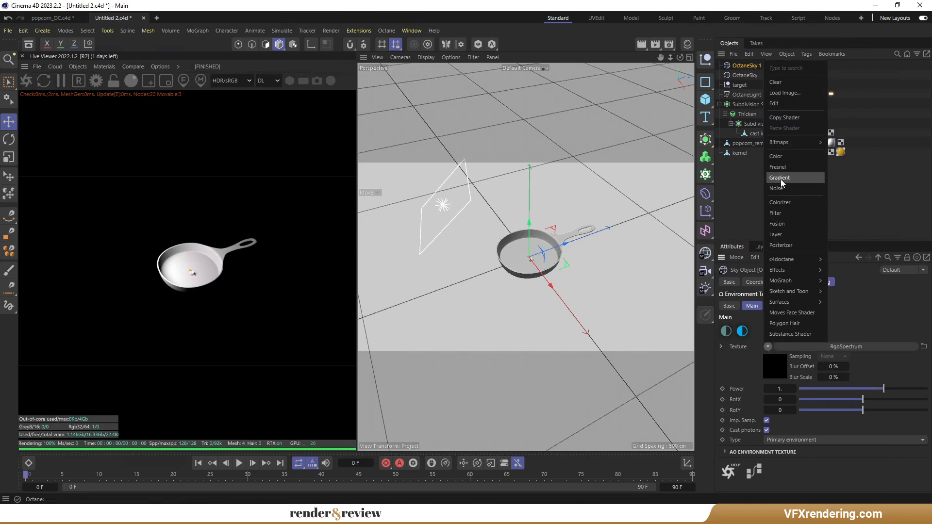
click(779, 178)
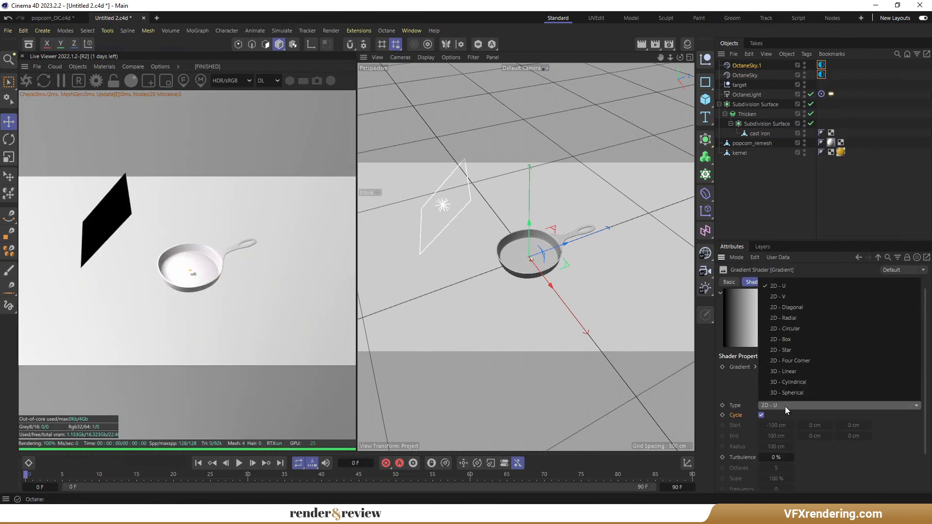
click(776, 296)
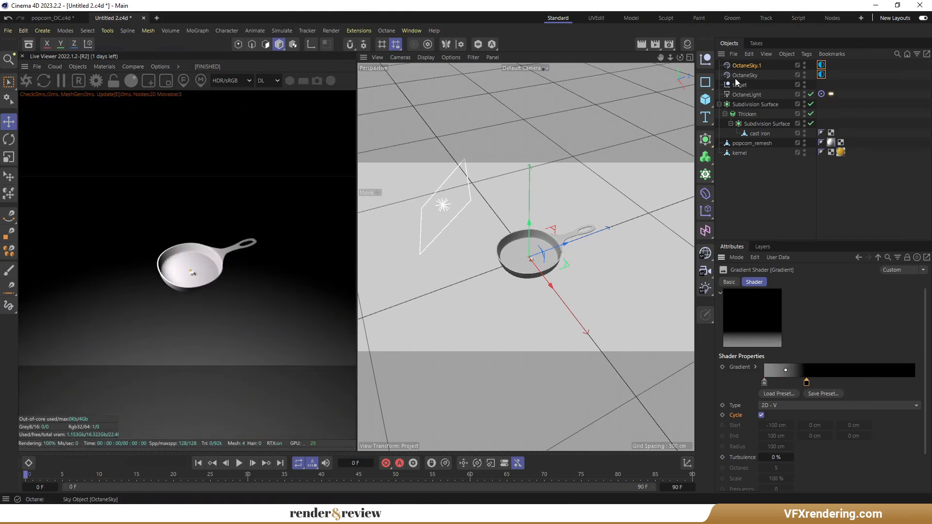
click(751, 94)
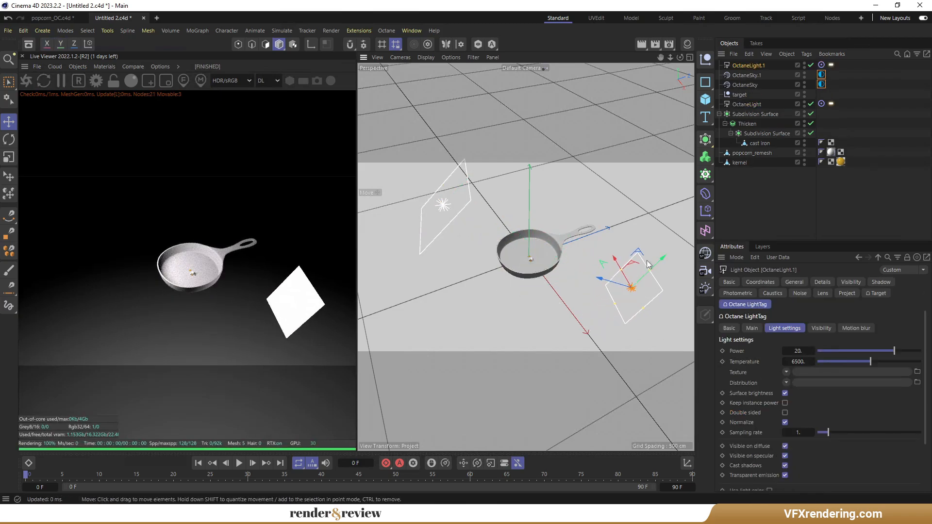
Step: Place OctaneLight.1 to the pan's right and compare both lights' LightTag settings
click(785, 446)
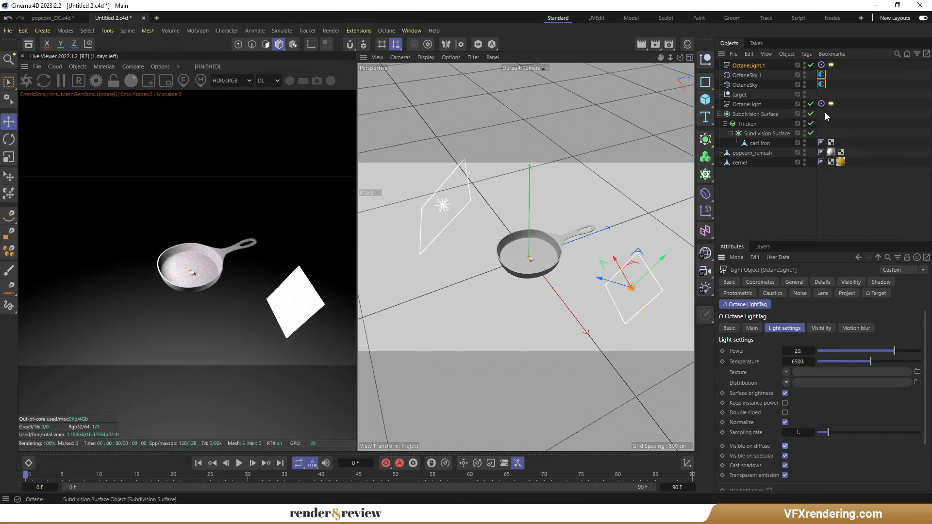
click(822, 75)
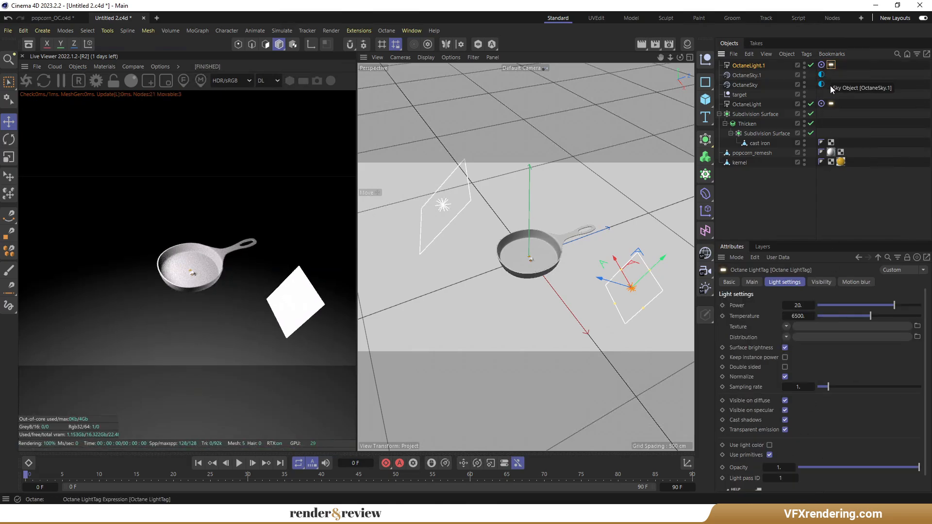
click(747, 104)
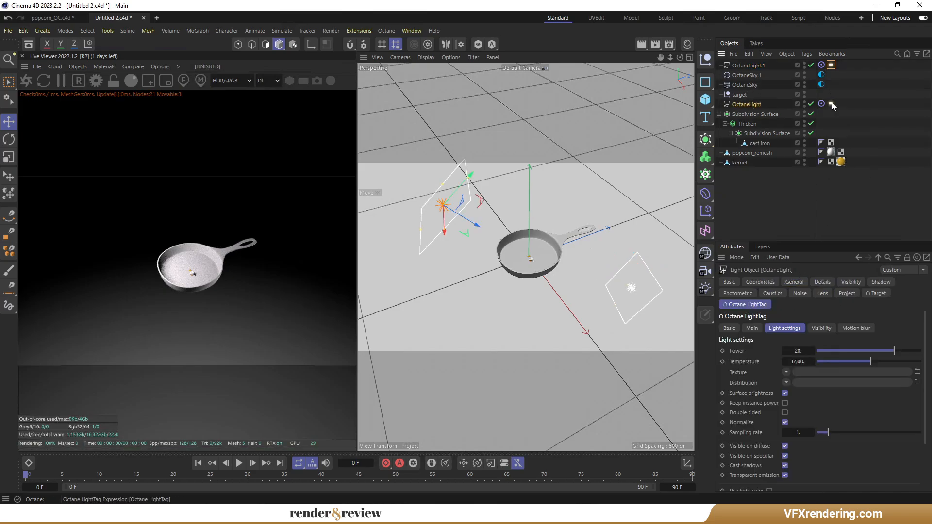
mouse_move(751, 104)
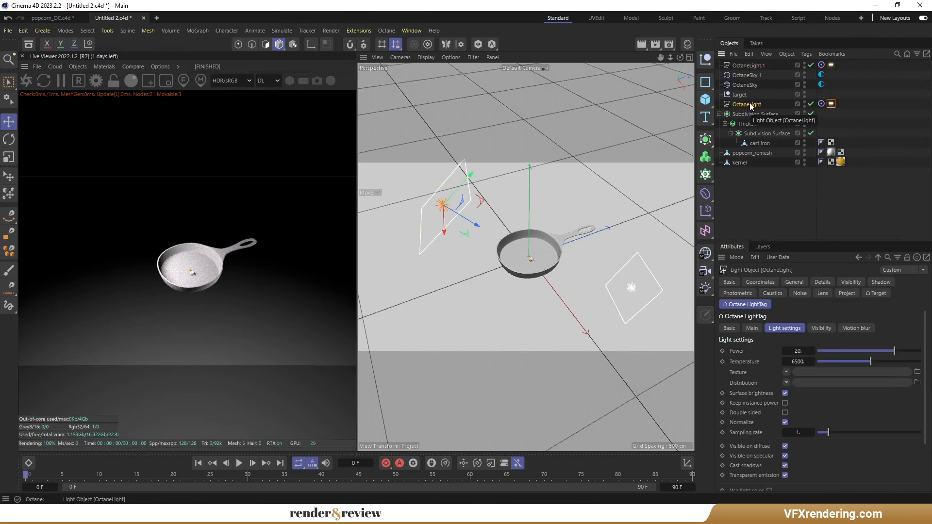
click(749, 64)
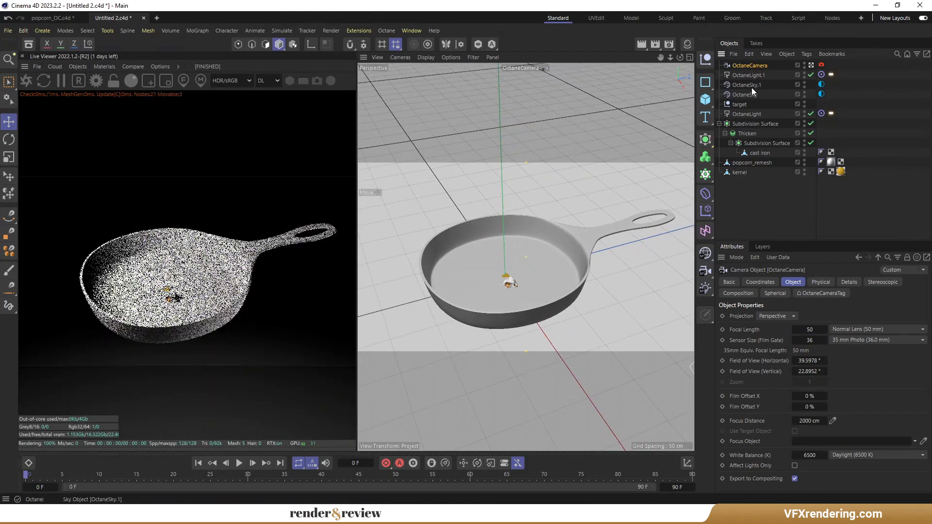
Step: Select OctaneSky.1 to adjust its gradient texture
click(746, 85)
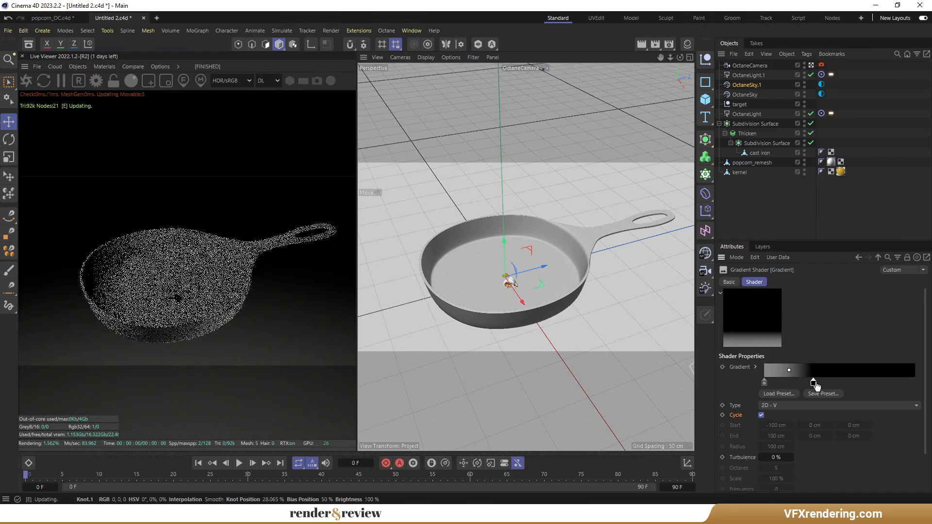